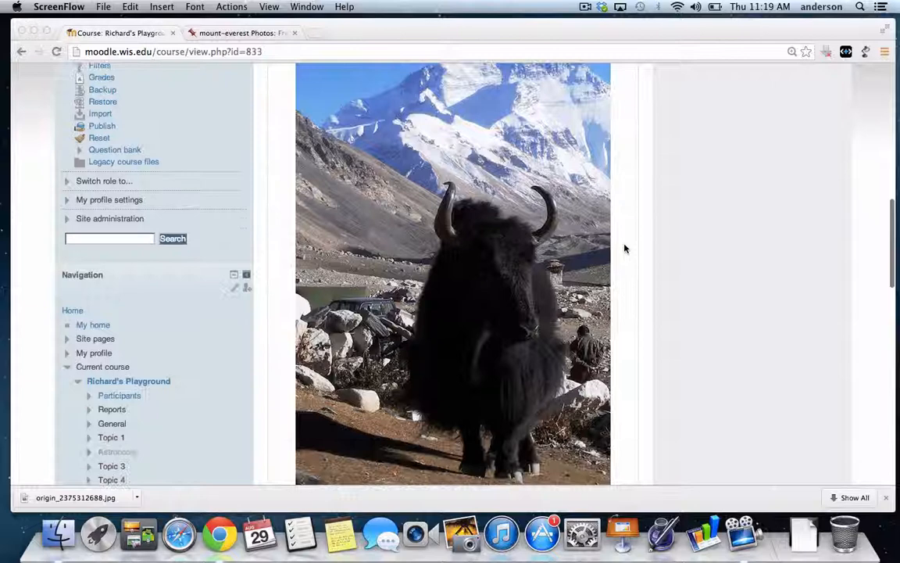
# Delete the Everest photo and credit code from the Topic 3 summary's HTML source
pyautogui.scroll(-3)
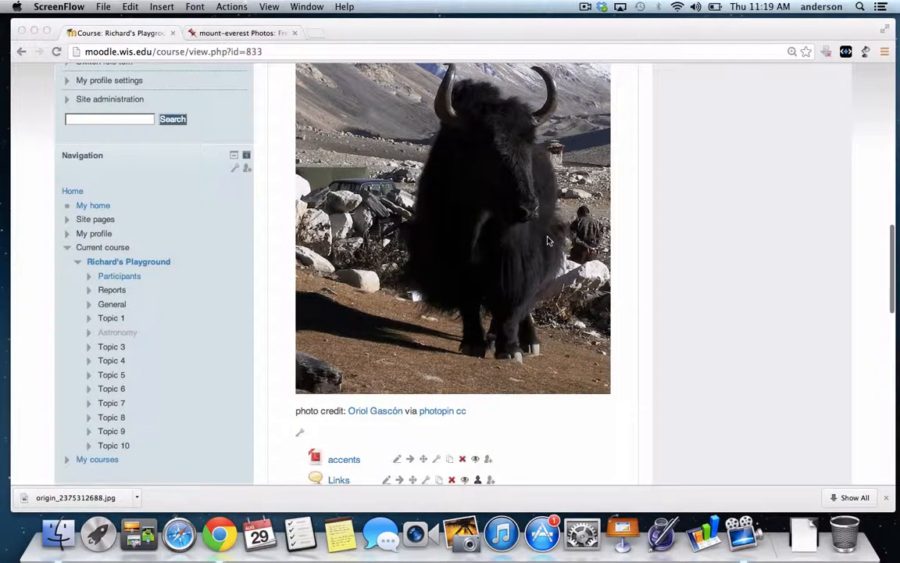
pyautogui.scroll(3)
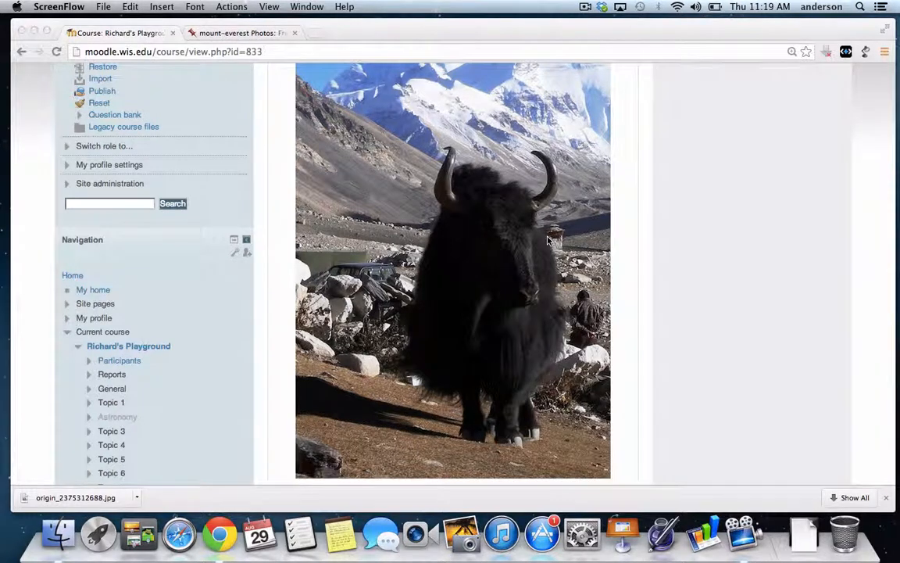
pyautogui.scroll(3)
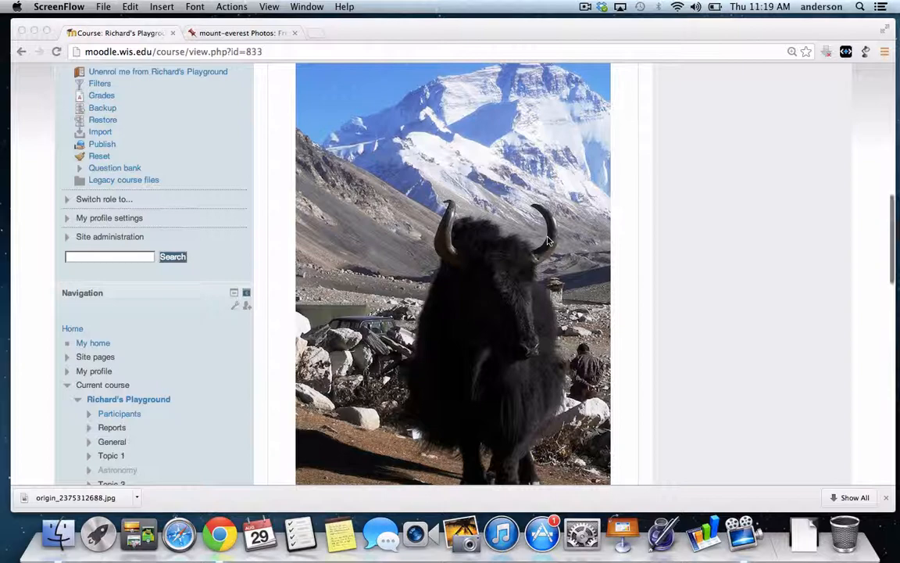
pyautogui.scroll(-3)
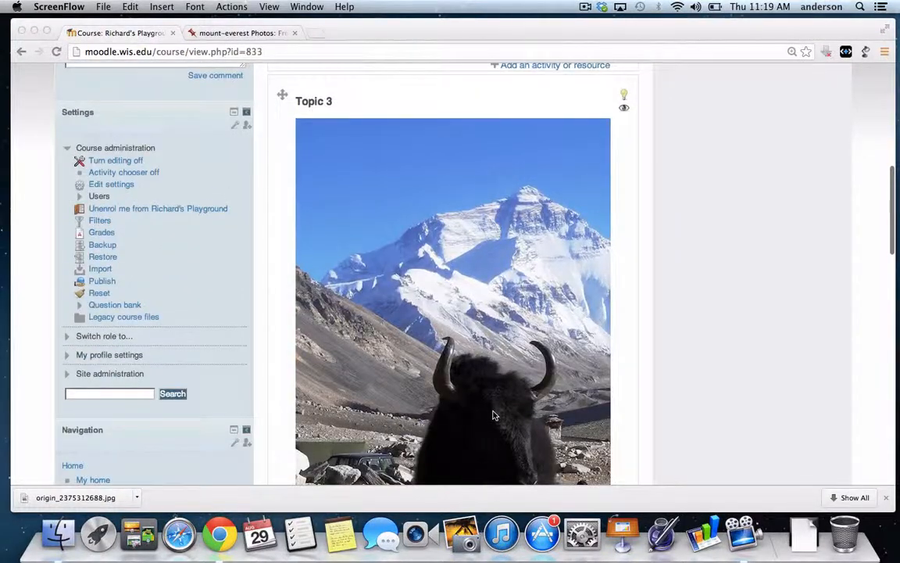
pyautogui.scroll(-3)
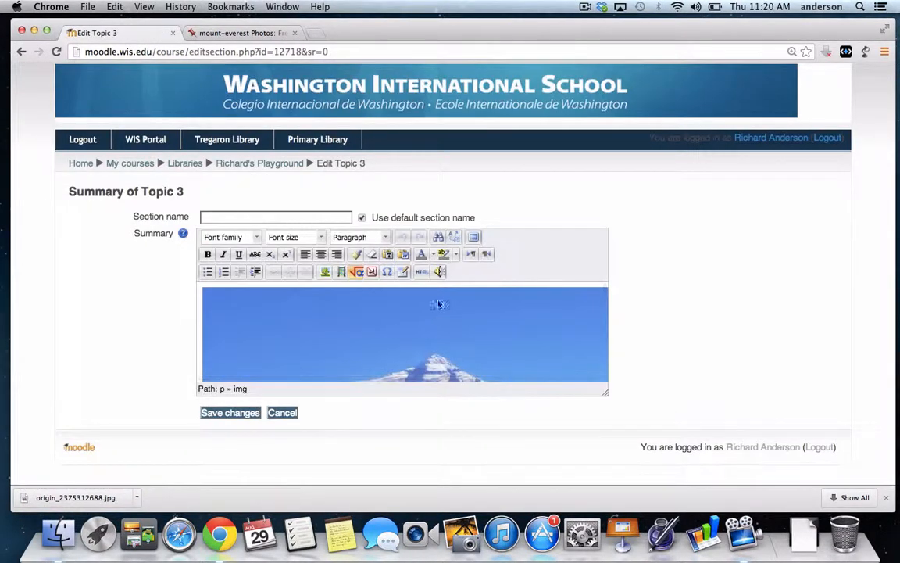
pyautogui.click(421, 271)
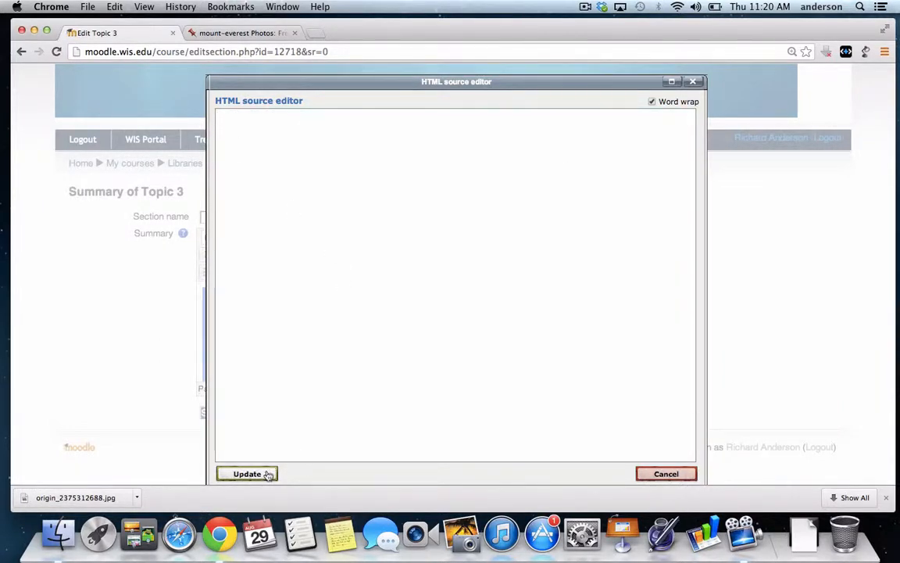
pyautogui.click(247, 473)
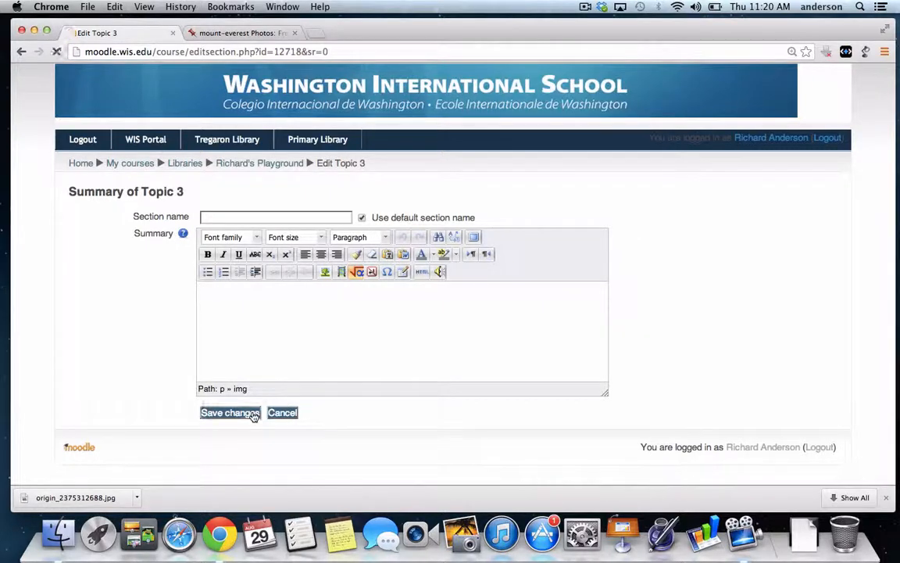
# Save the emptied Topic 3 summary and scroll down to Topic 5
pyautogui.click(230, 412)
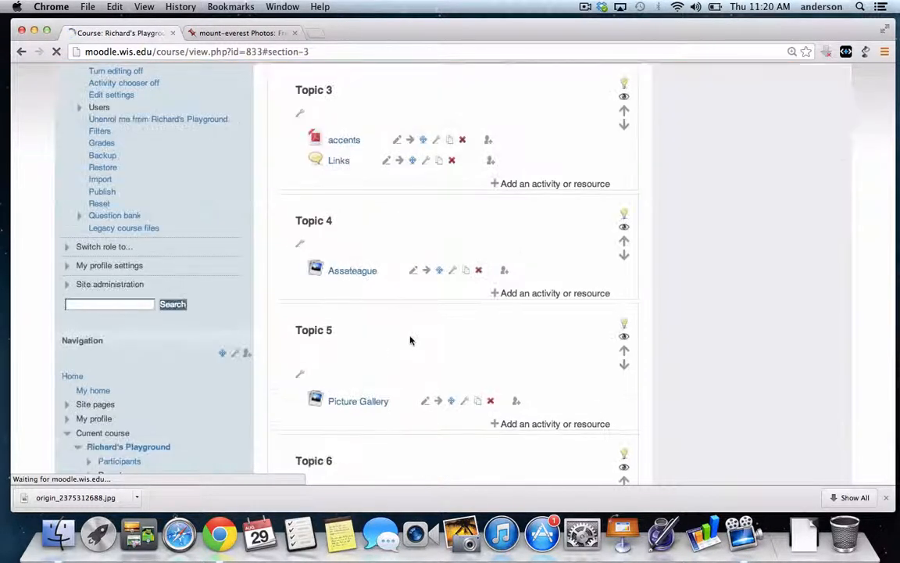
pyautogui.scroll(-3)
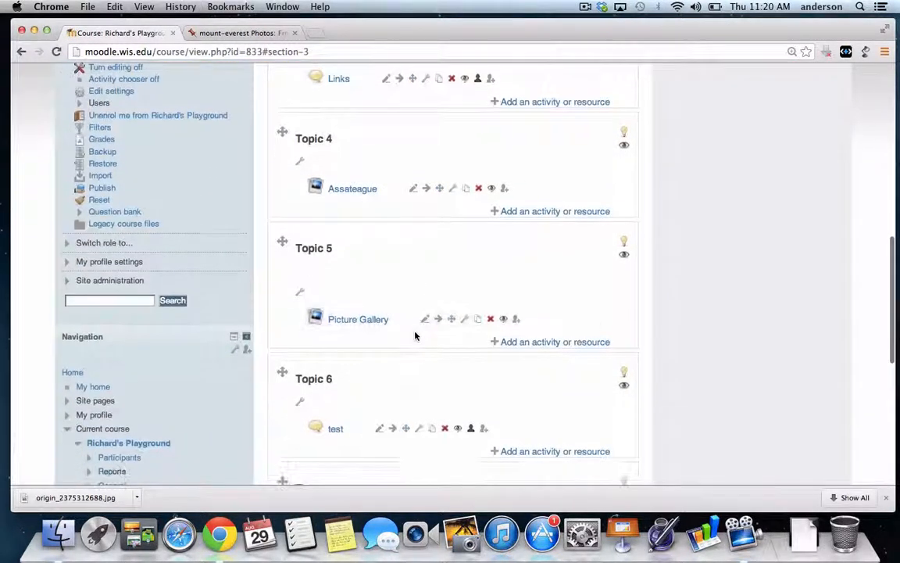
pyautogui.scroll(-3)
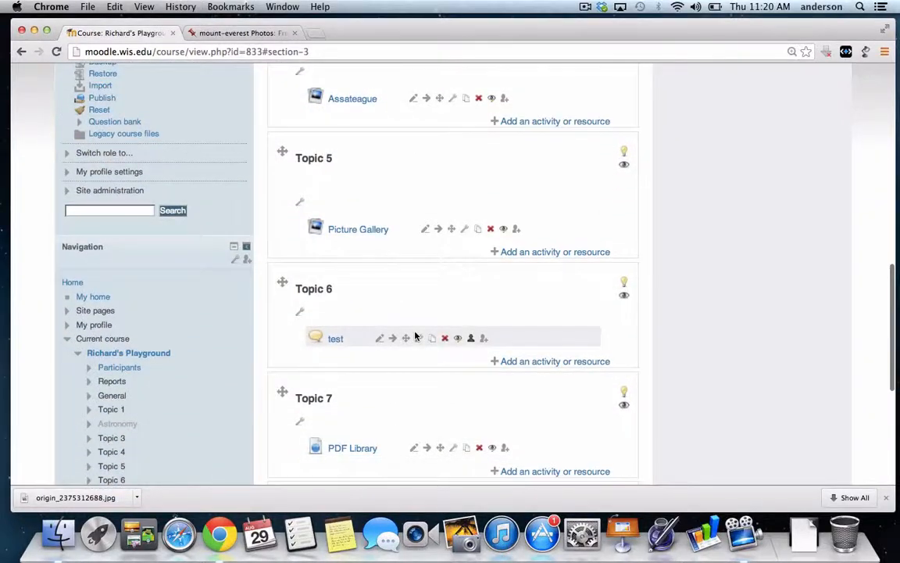
pyautogui.moveTo(358, 228)
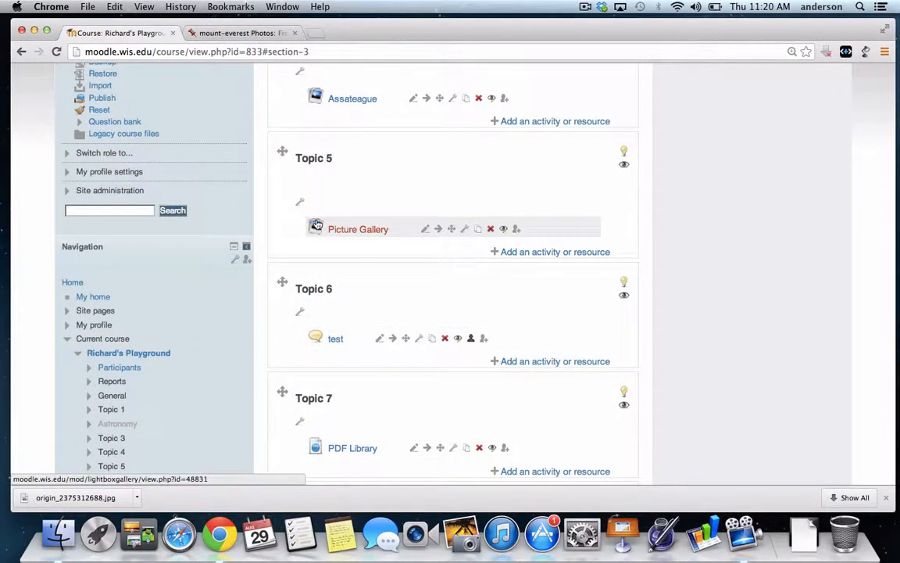
pyautogui.moveTo(294, 225)
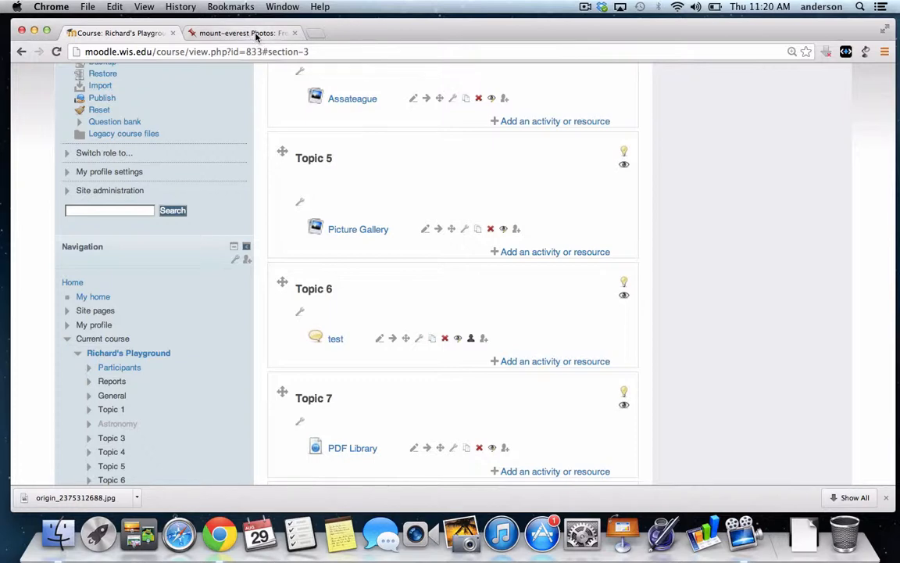
# Search Photo Pin for 'mount everest' and scroll down to the yak photo
pyautogui.click(250, 32)
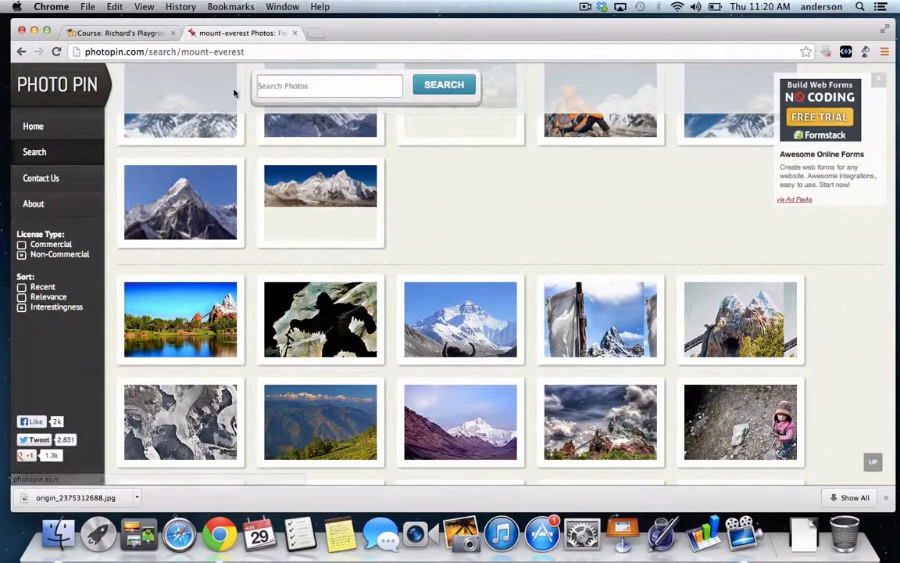
pyautogui.moveTo(140, 96)
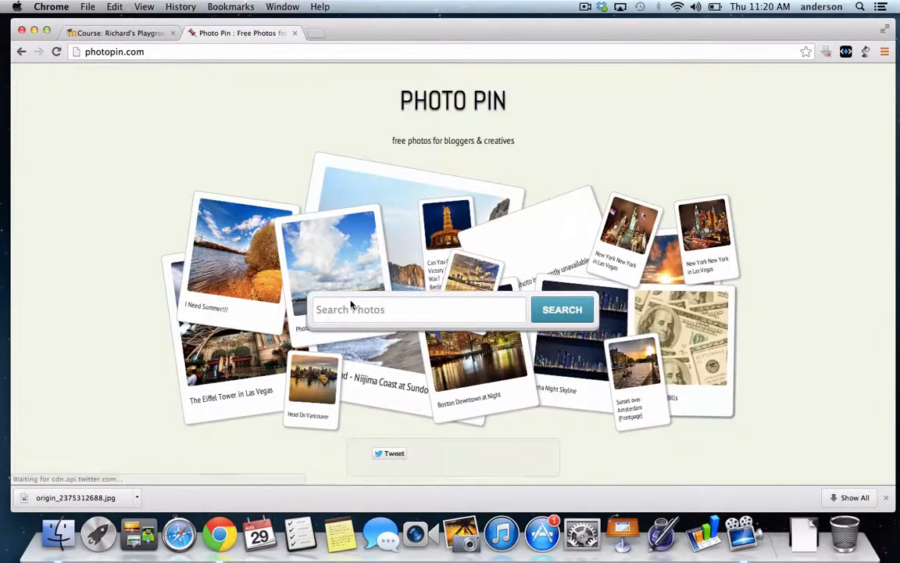
pyautogui.write('mount ever')
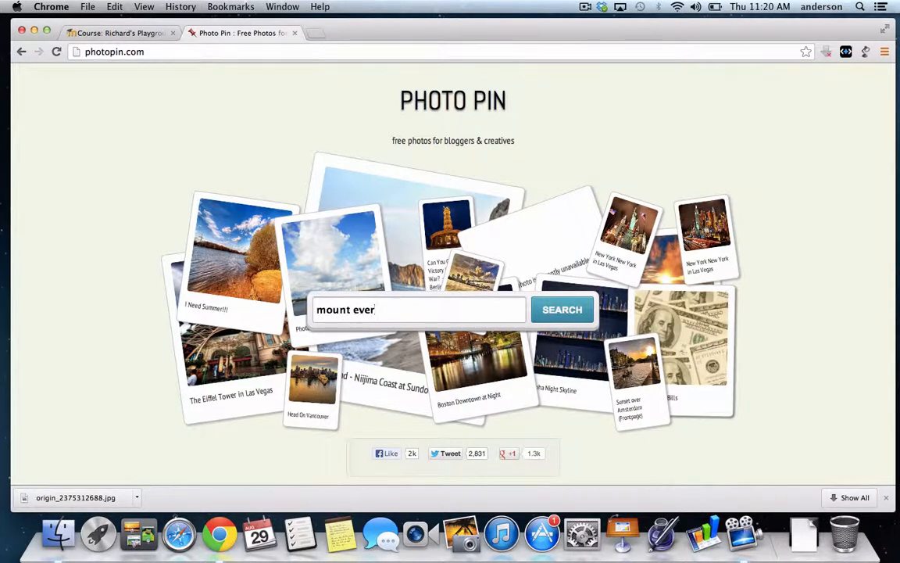
pyautogui.write('est')
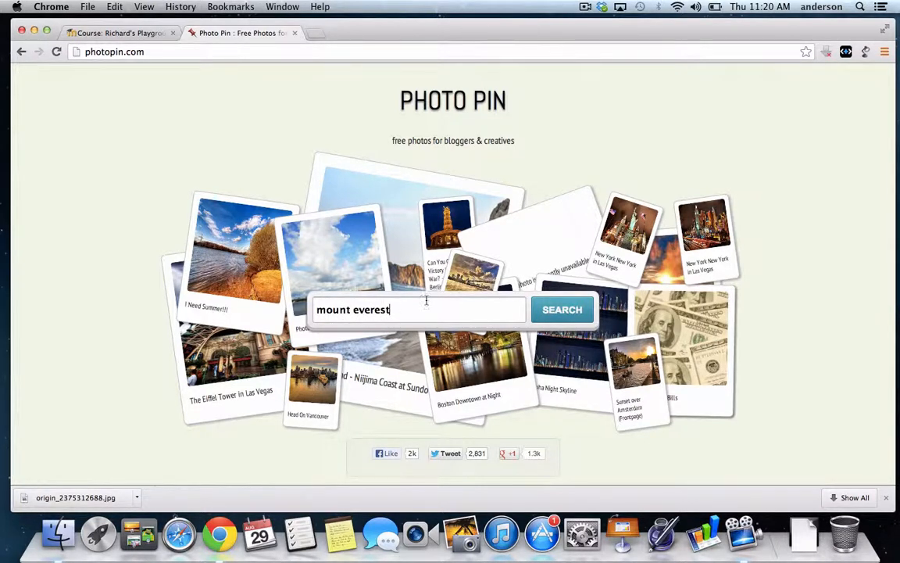
pyautogui.click(561, 309)
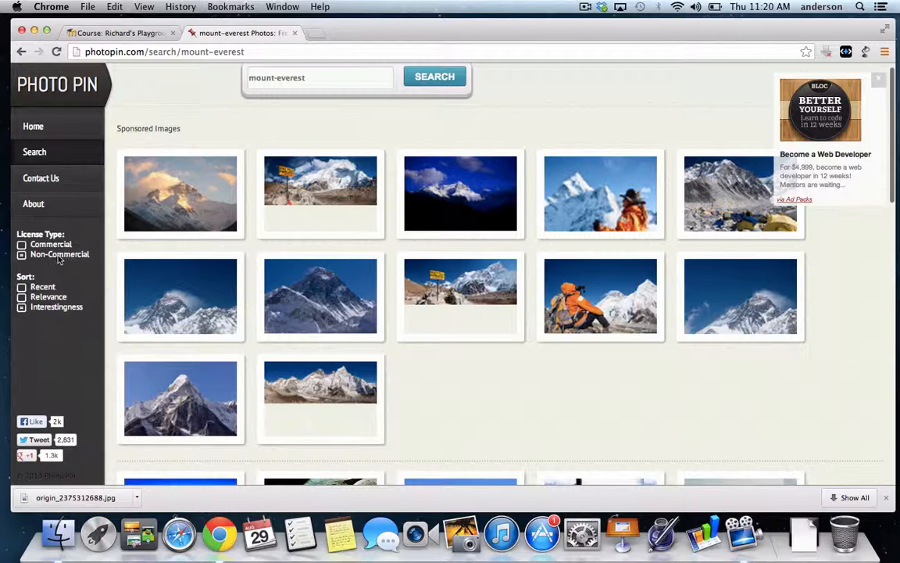
pyautogui.moveTo(34, 326)
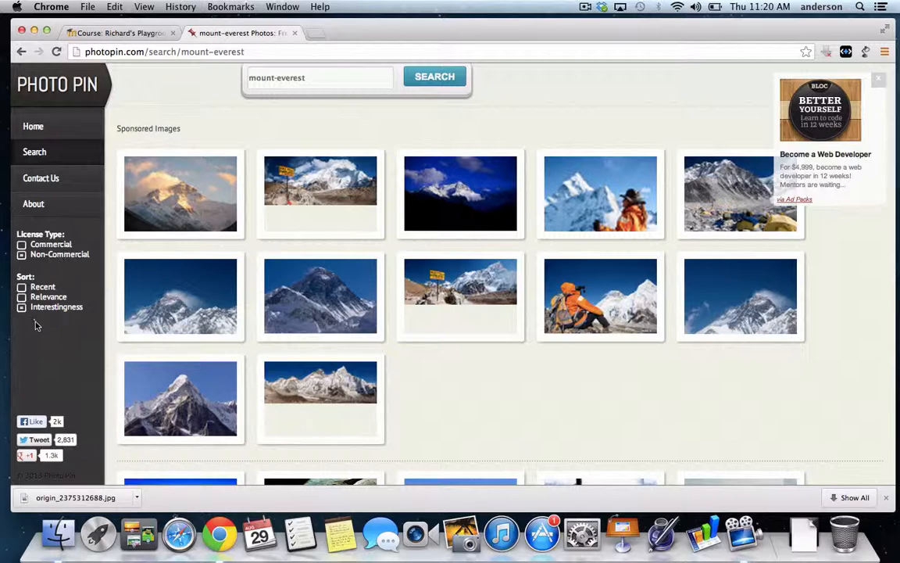
pyautogui.scroll(-3)
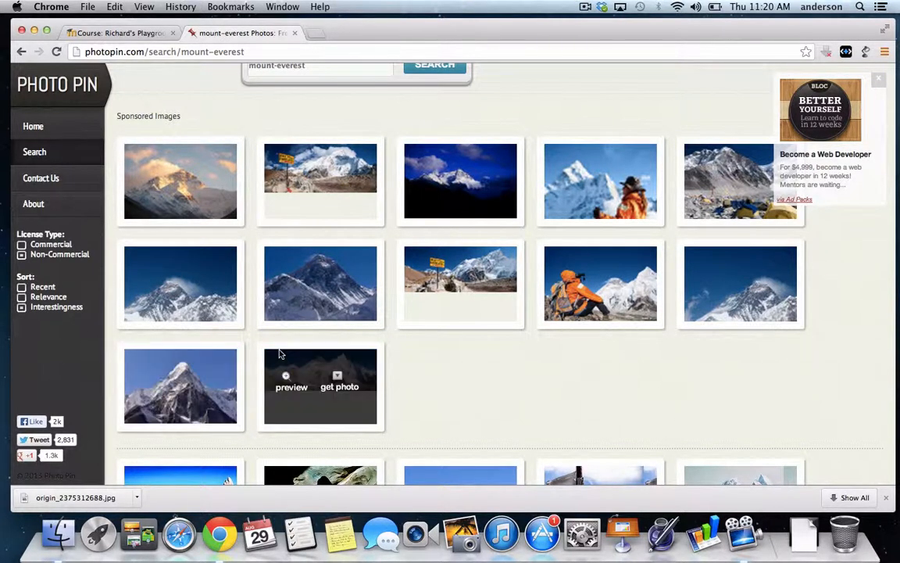
pyautogui.scroll(-3)
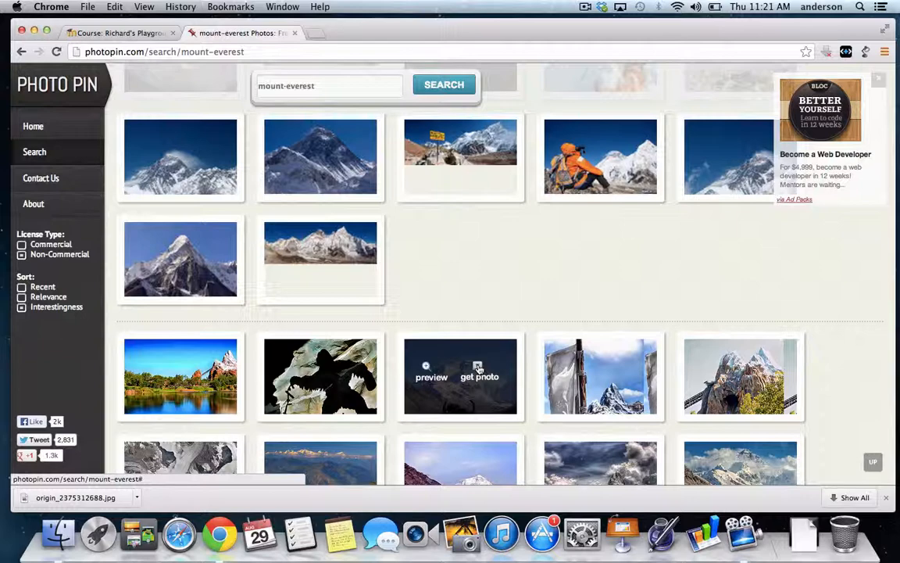
# Download the Original 1920 × 2560 file of the Everest yak photo
pyautogui.click(480, 376)
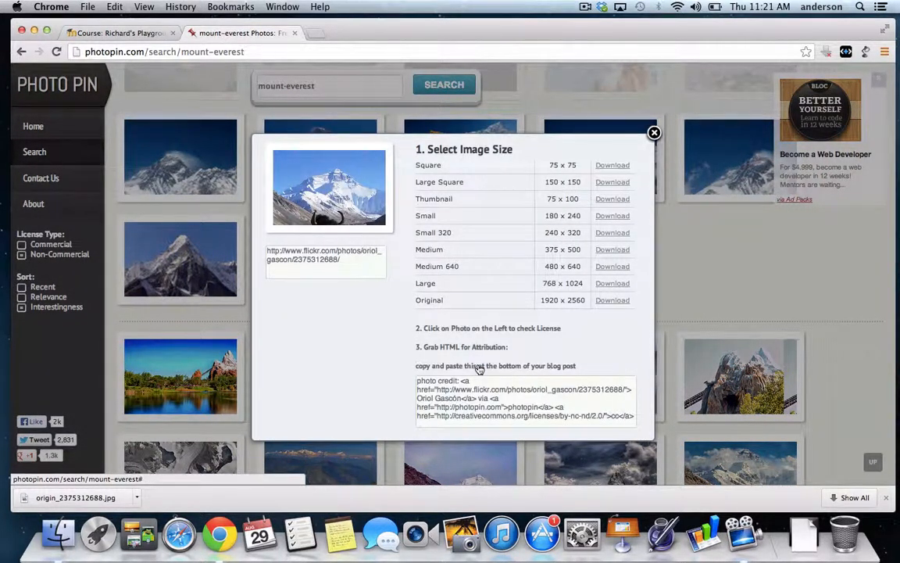
pyautogui.moveTo(613, 302)
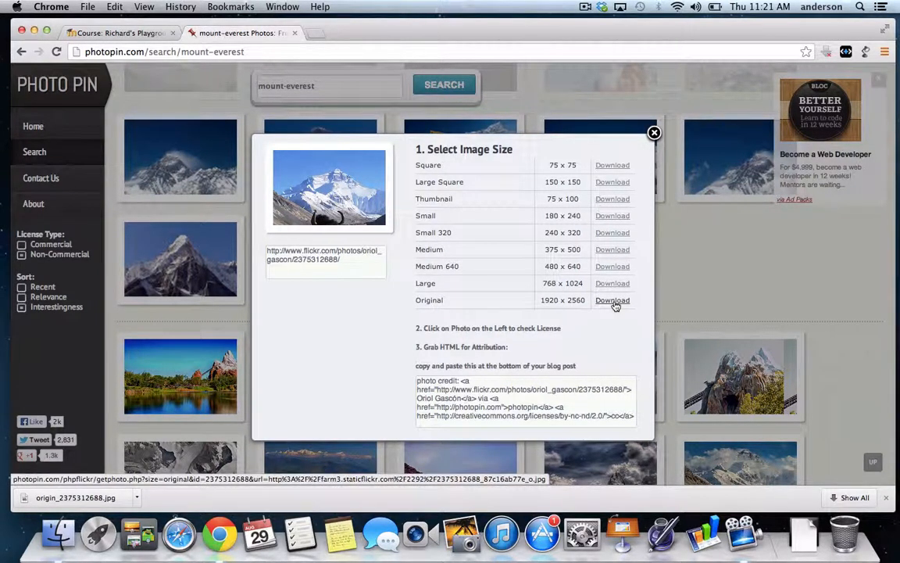
pyautogui.moveTo(567, 273)
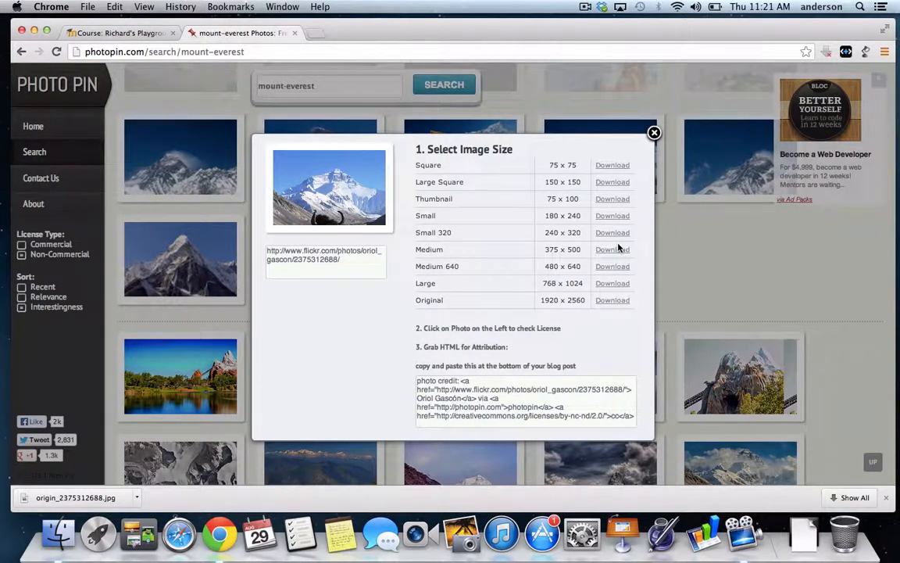
pyautogui.moveTo(612, 249)
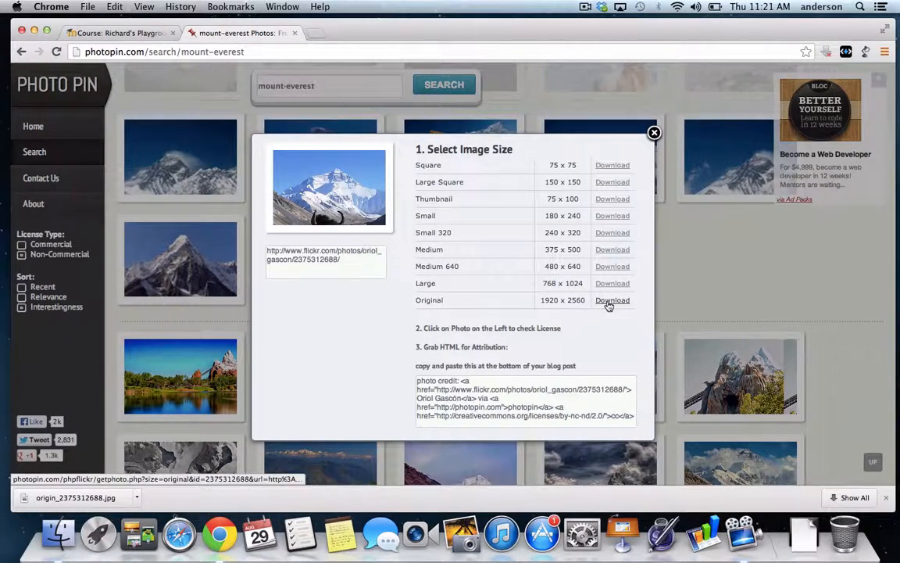
pyautogui.click(612, 300)
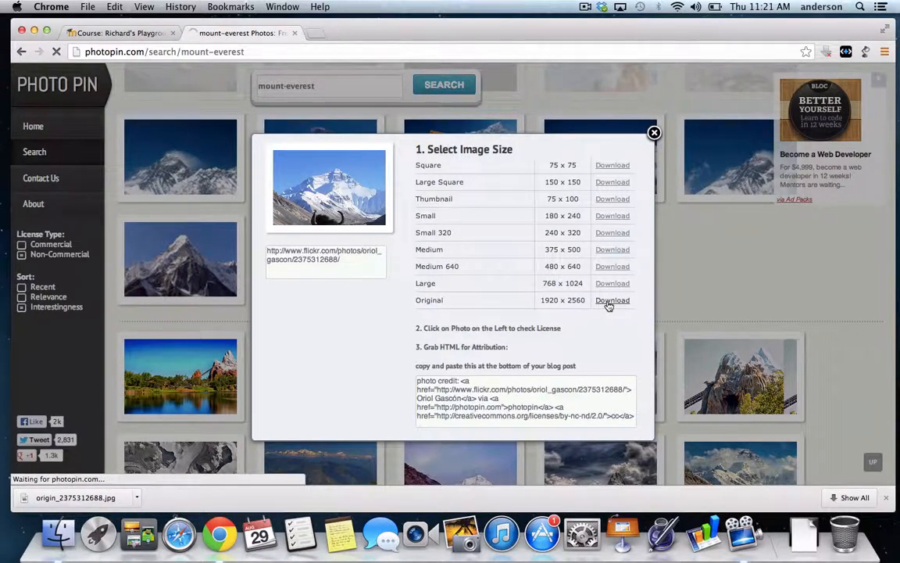
pyautogui.click(612, 300)
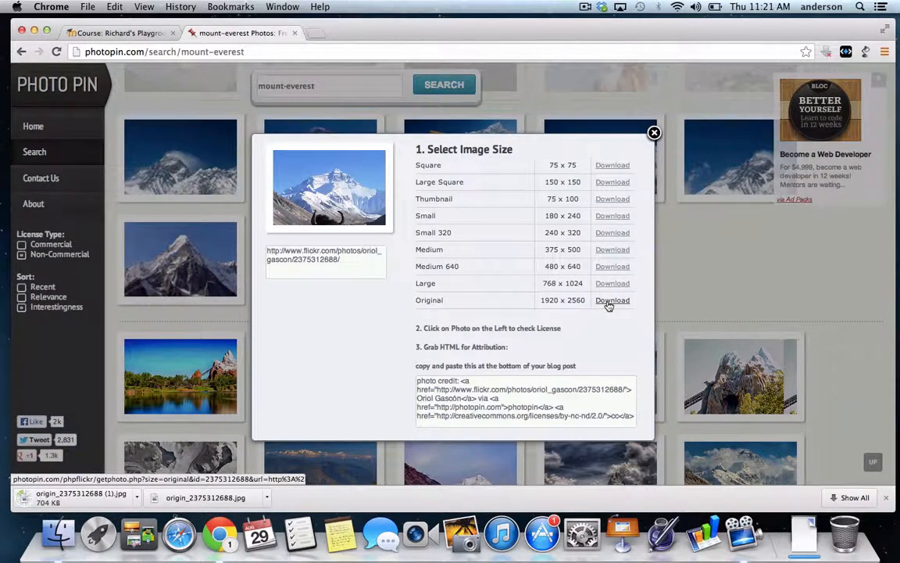
pyautogui.click(612, 300)
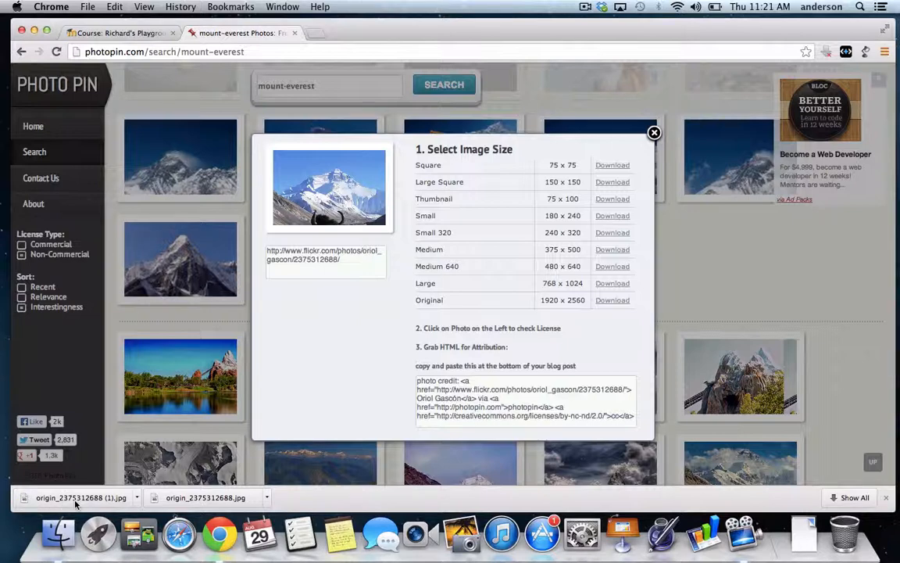
pyautogui.moveTo(75, 499)
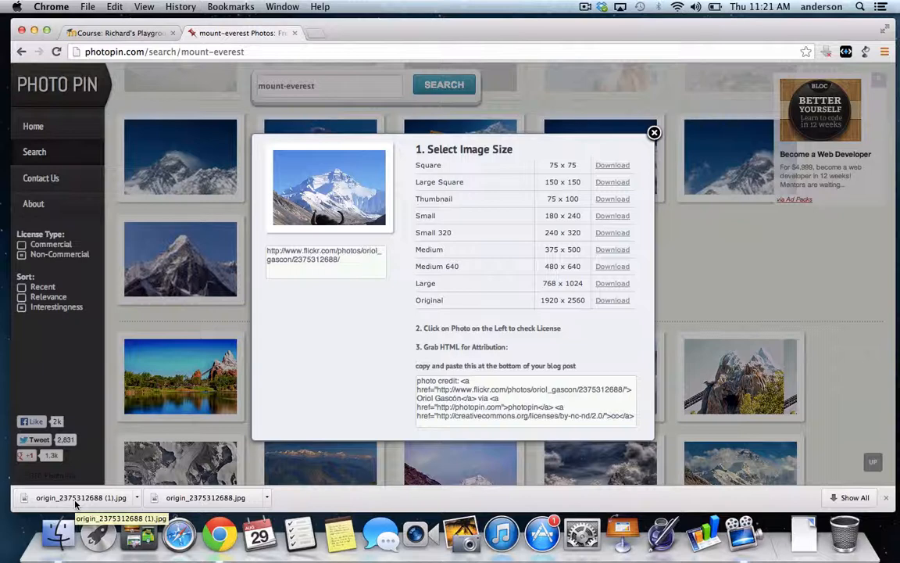
pyautogui.click(82, 497)
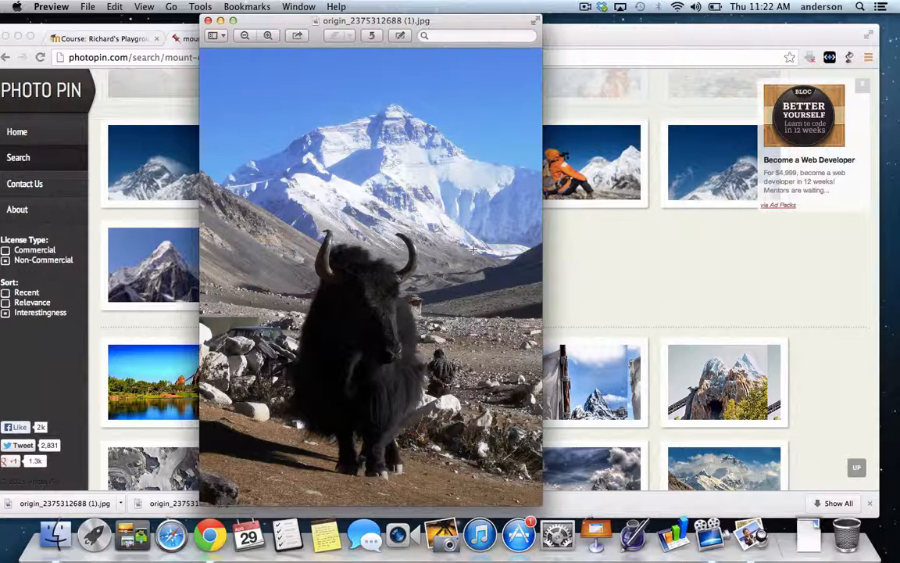
pyautogui.moveTo(369, 284)
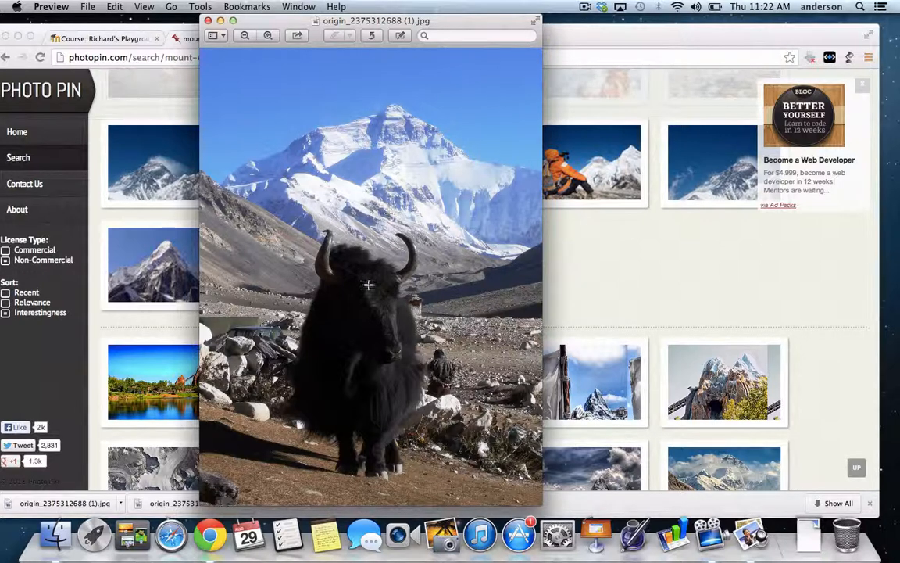
pyautogui.moveTo(390, 297)
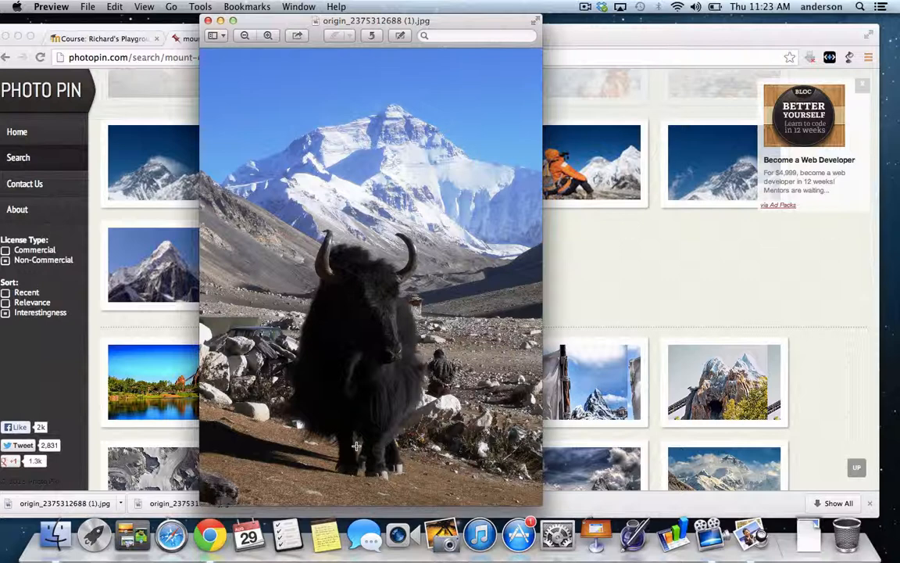
pyautogui.moveTo(275, 264)
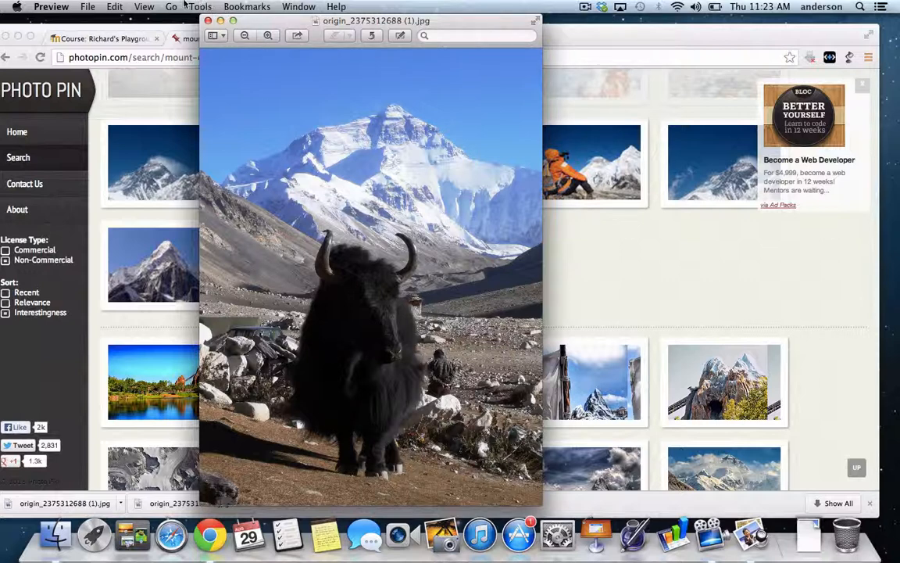
pyautogui.click(112, 5)
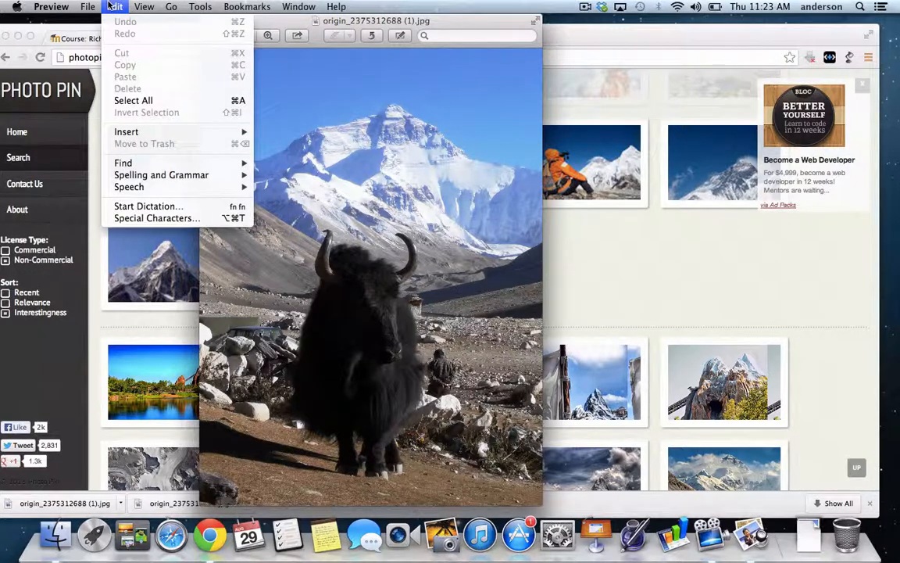
# Resize the photo via Adjust Size to 500 px wide (667 high), scaling proportionally
pyautogui.click(201, 7)
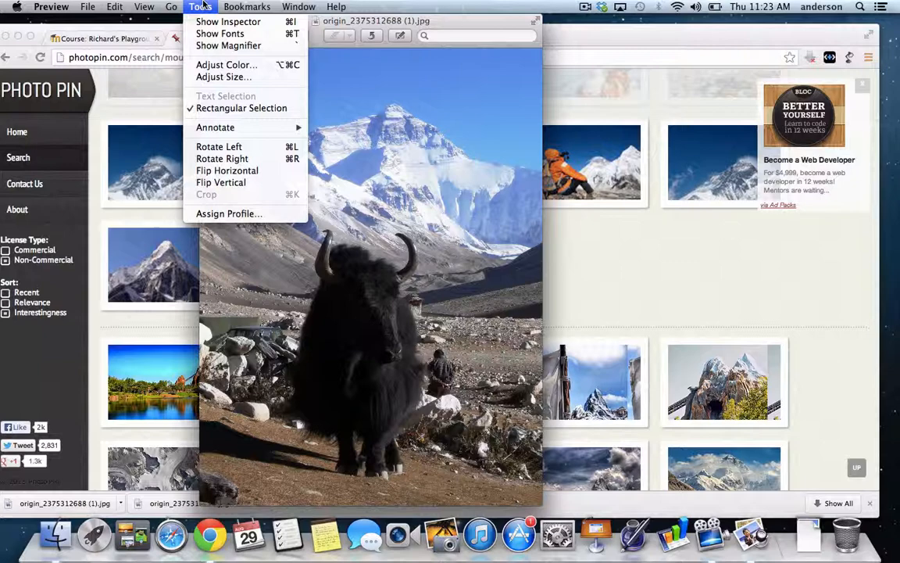
pyautogui.moveTo(228, 77)
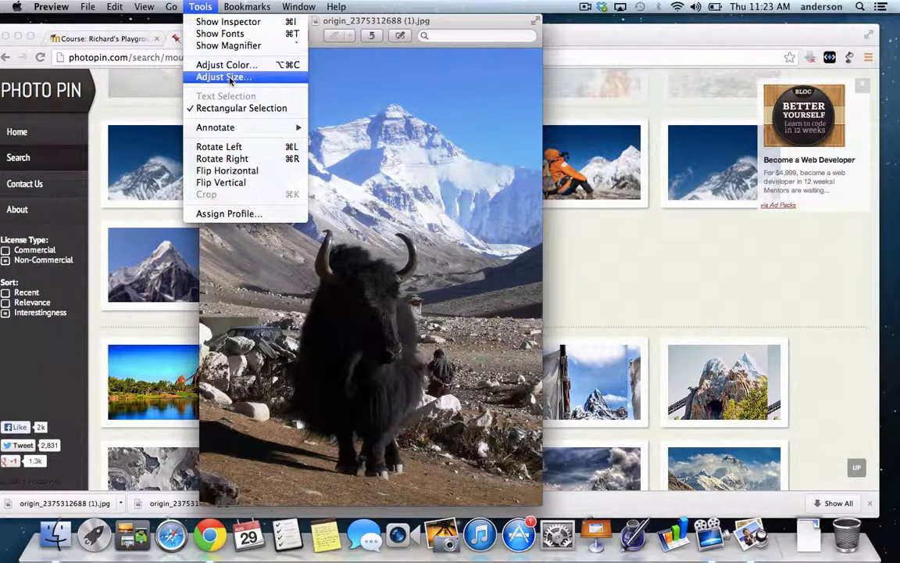
pyautogui.click(223, 76)
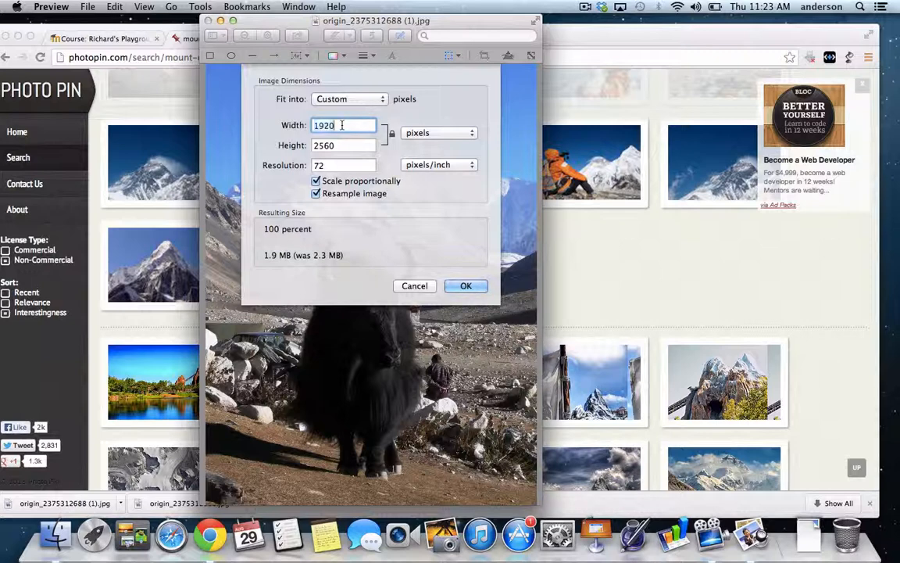
pyautogui.tripleClick(343, 125)
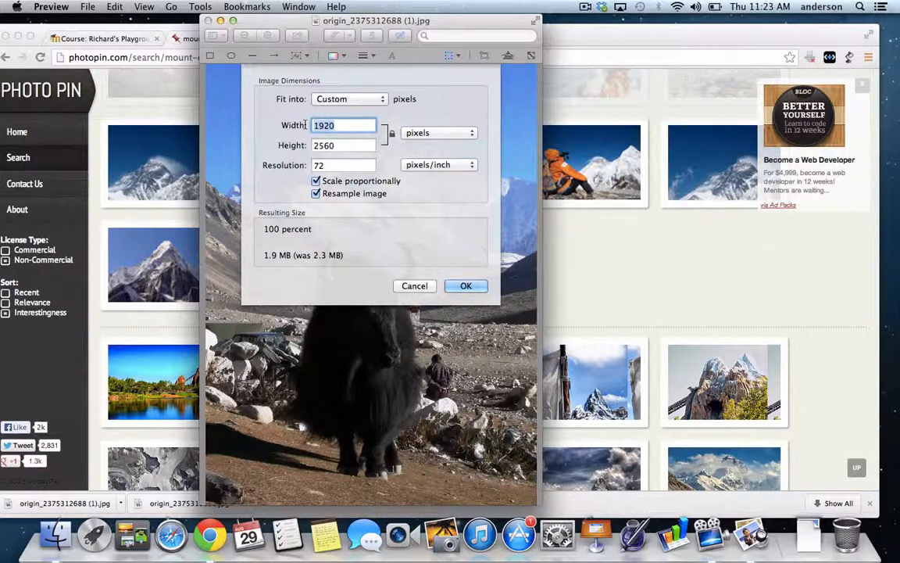
pyautogui.write('5')
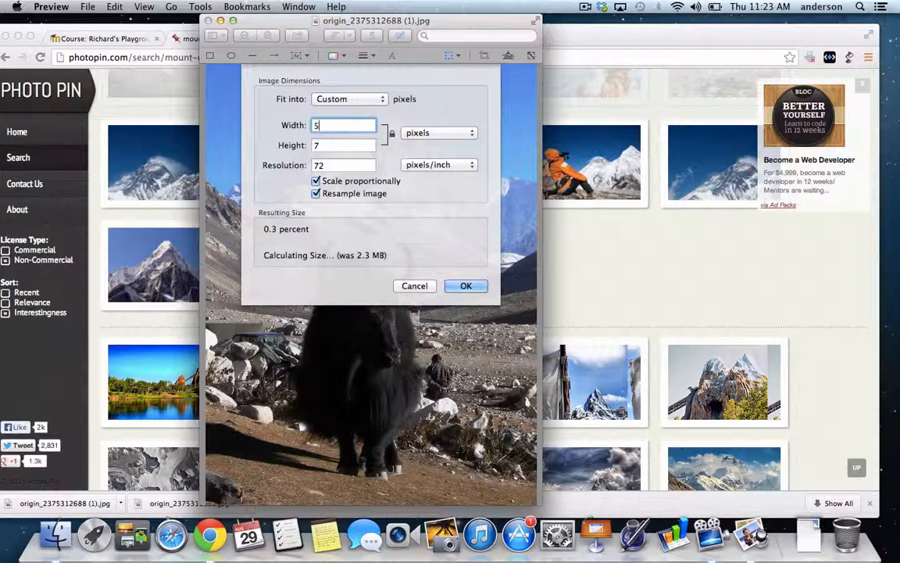
pyautogui.write('00')
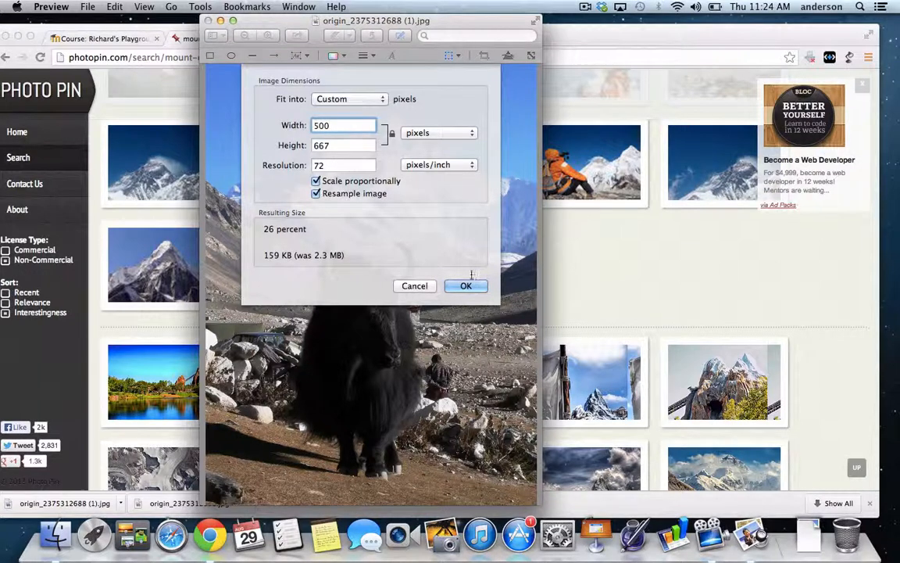
pyautogui.click(466, 286)
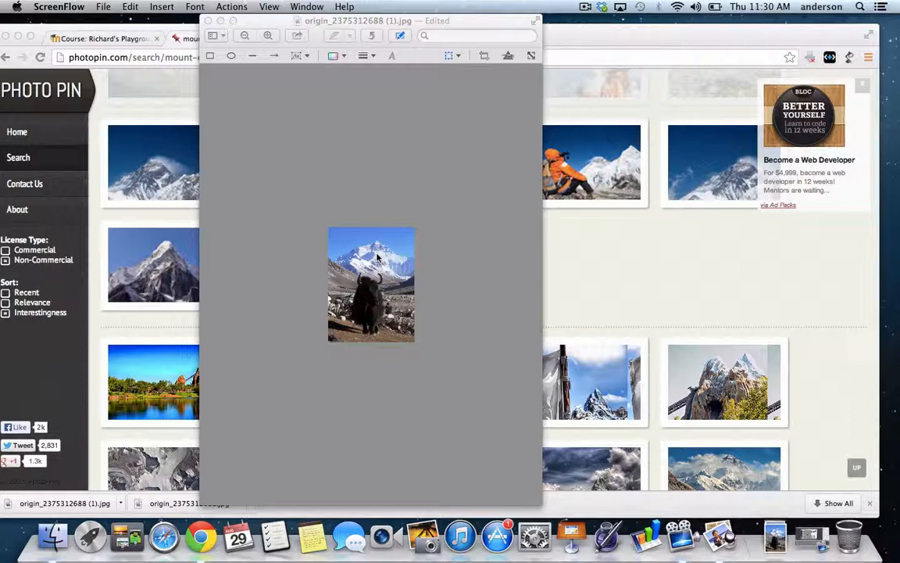
pyautogui.moveTo(431, 225)
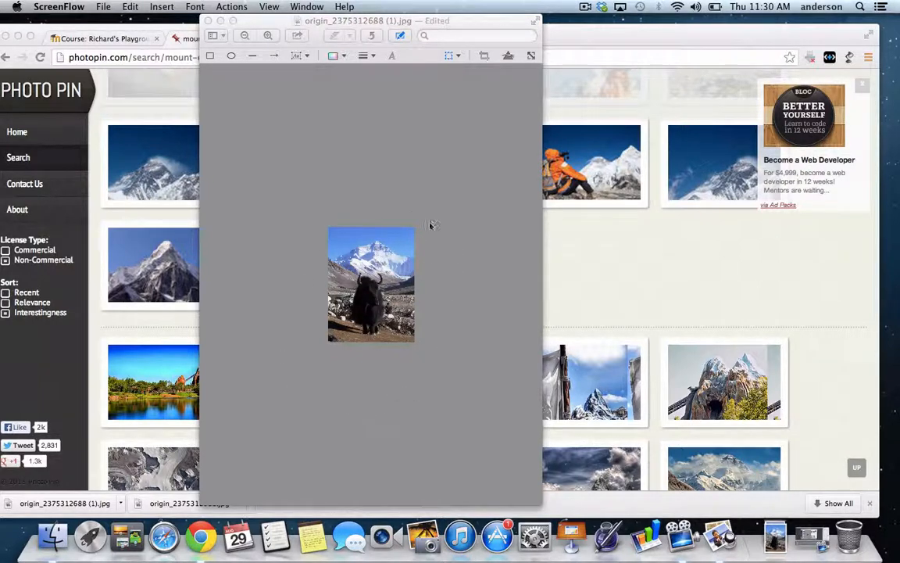
pyautogui.moveTo(416, 352)
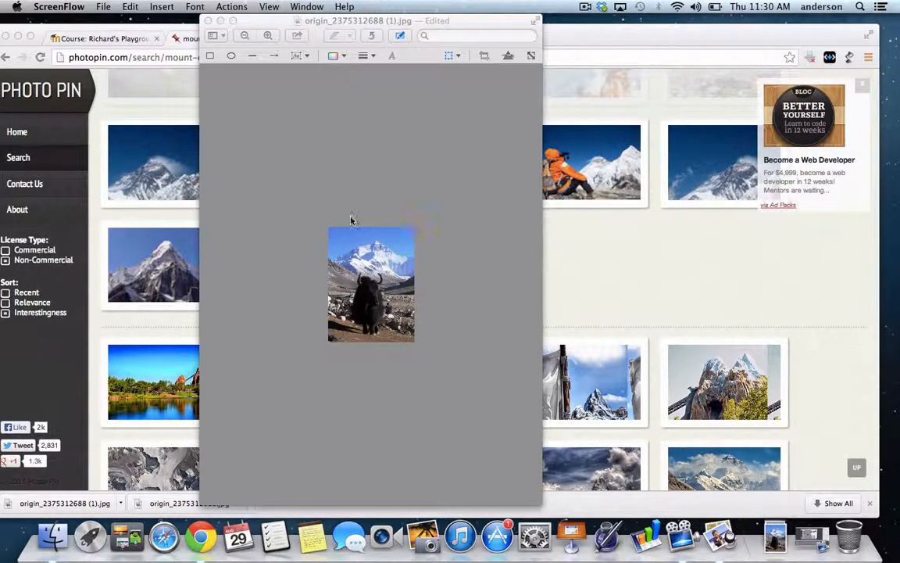
pyautogui.moveTo(388, 249)
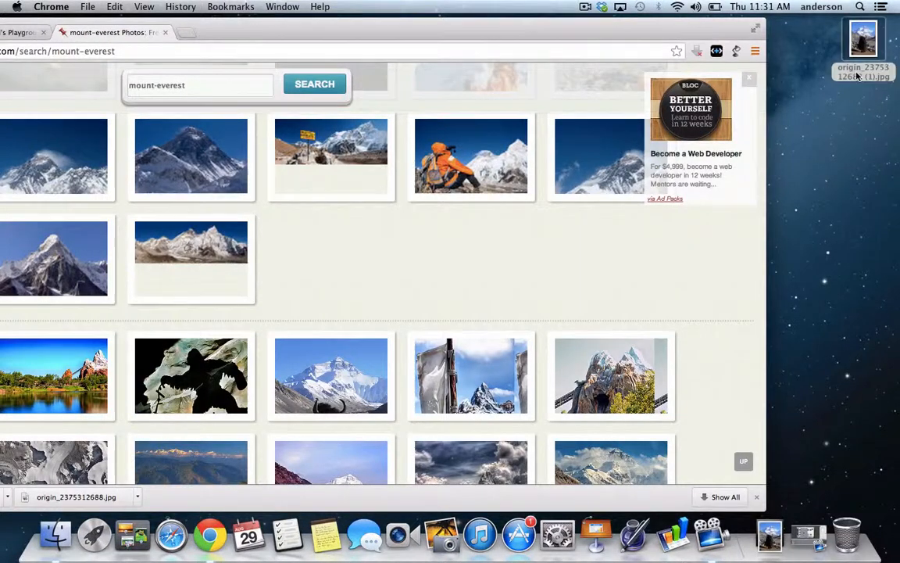
# Save and close the resized photo, keeping its file on the desktop
pyautogui.click(858, 36)
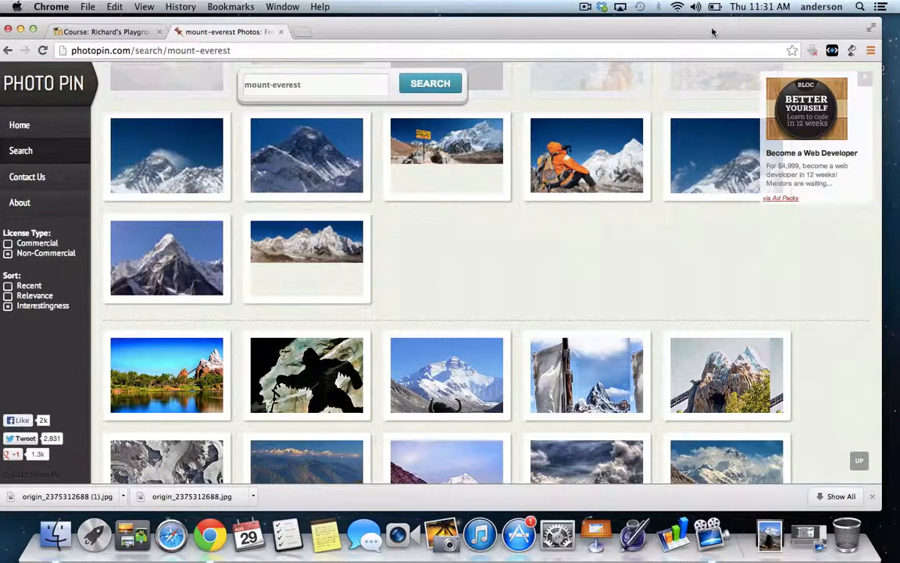
# Edit the Topic 5 summary and open the Insert/edit image dialog
pyautogui.click(109, 31)
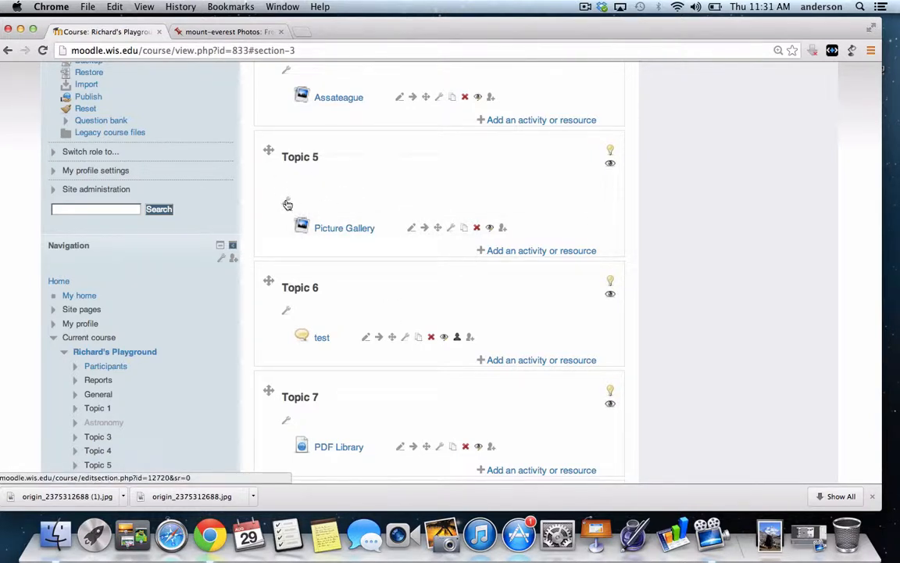
pyautogui.click(287, 204)
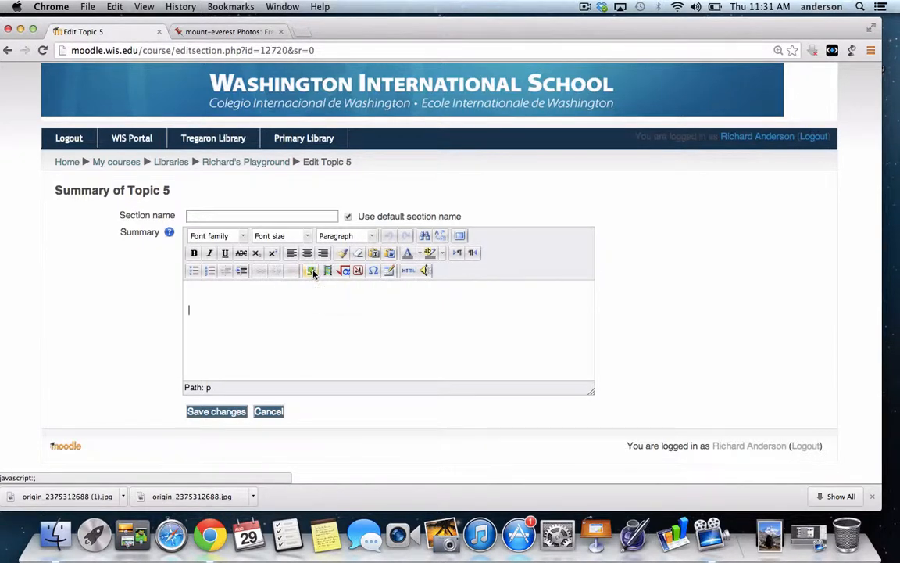
pyautogui.click(311, 270)
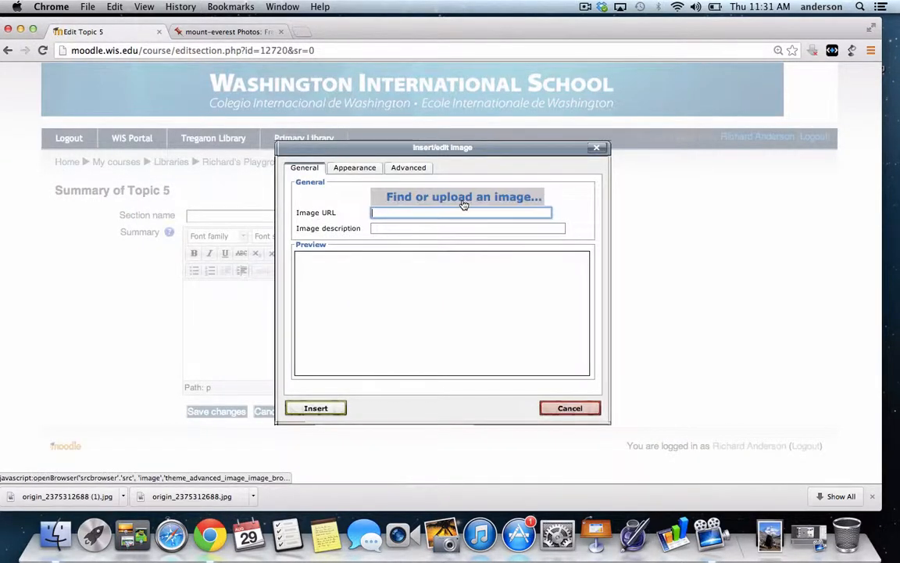
# Upload everest.jpg from the Desktop through Moodle's file picker
pyautogui.click(461, 196)
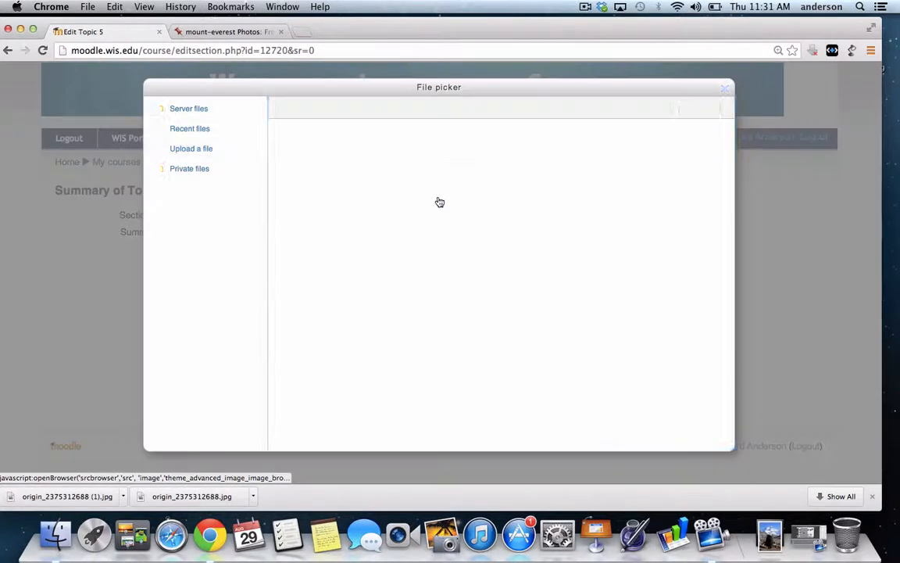
pyautogui.click(191, 149)
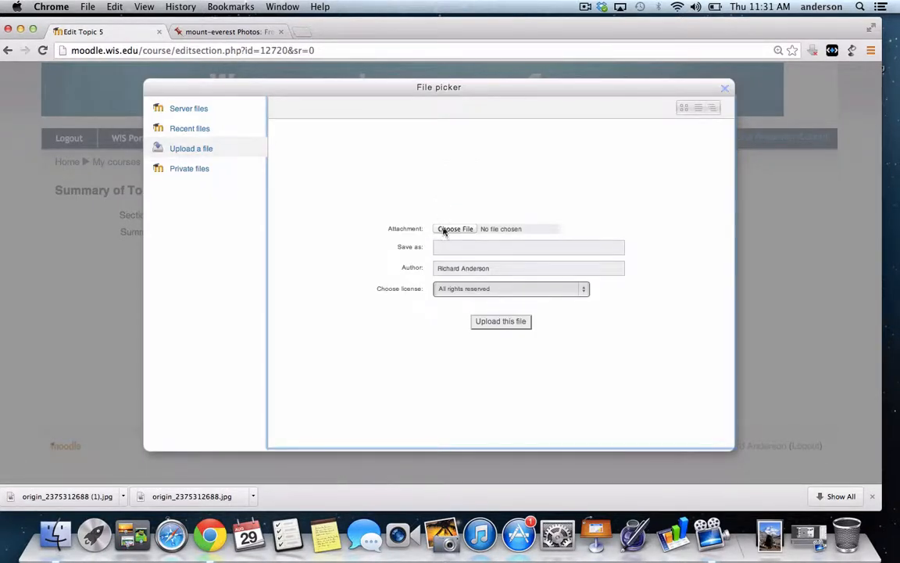
pyautogui.click(453, 228)
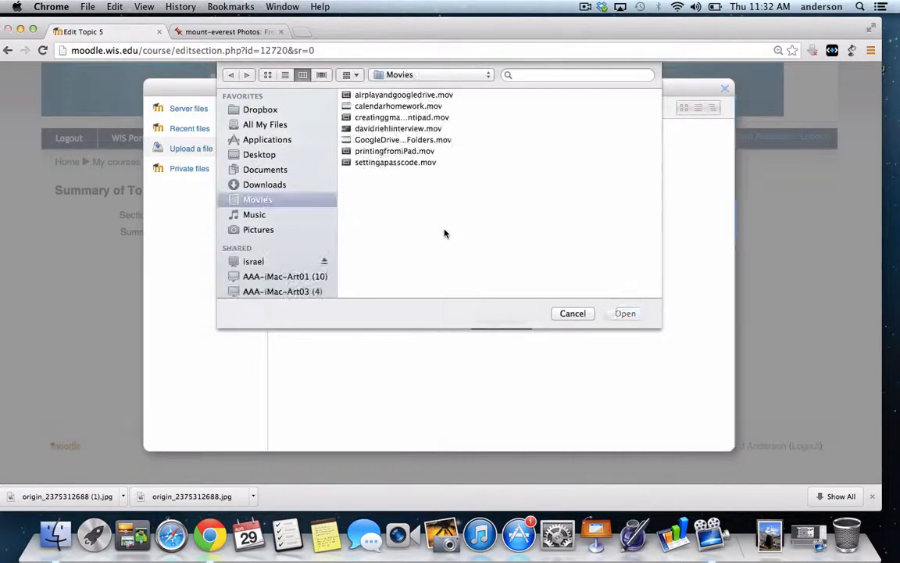
pyautogui.click(260, 154)
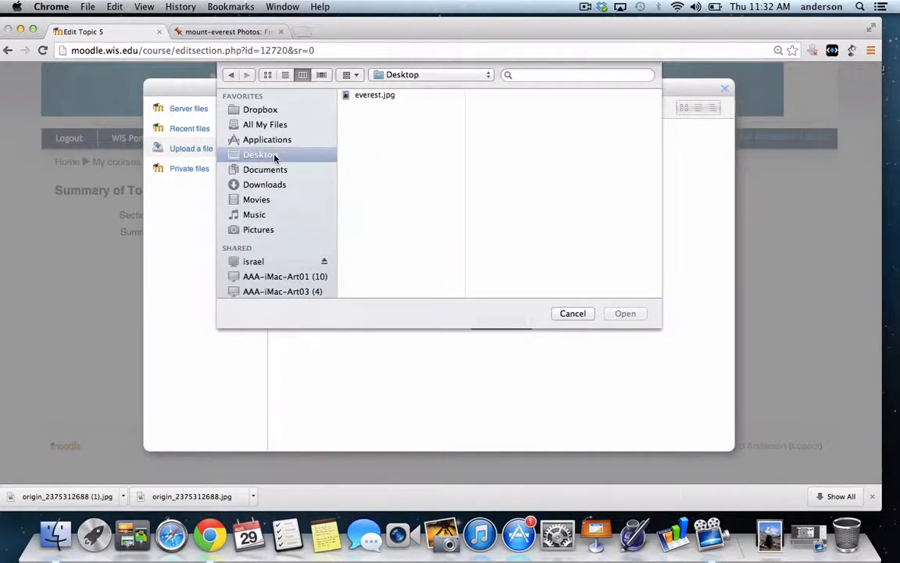
pyautogui.moveTo(378, 100)
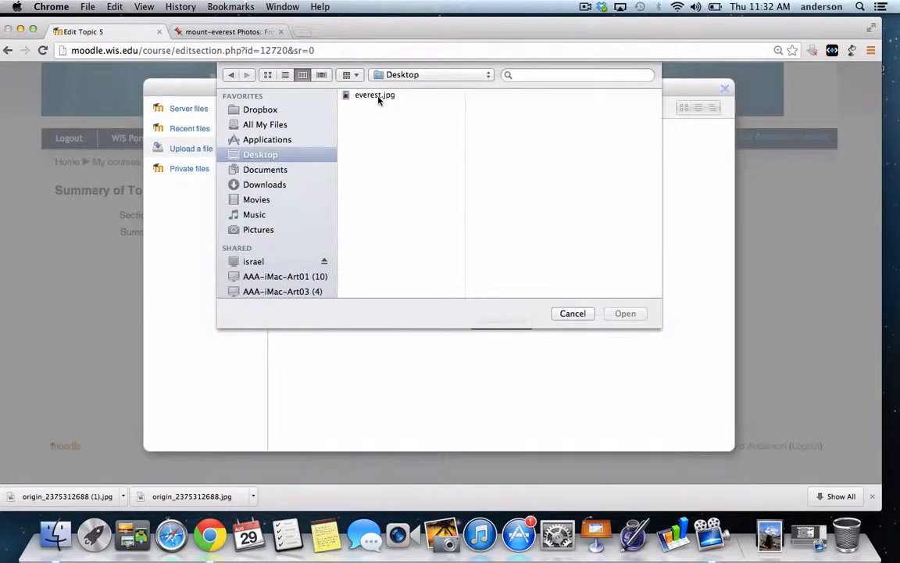
pyautogui.click(375, 95)
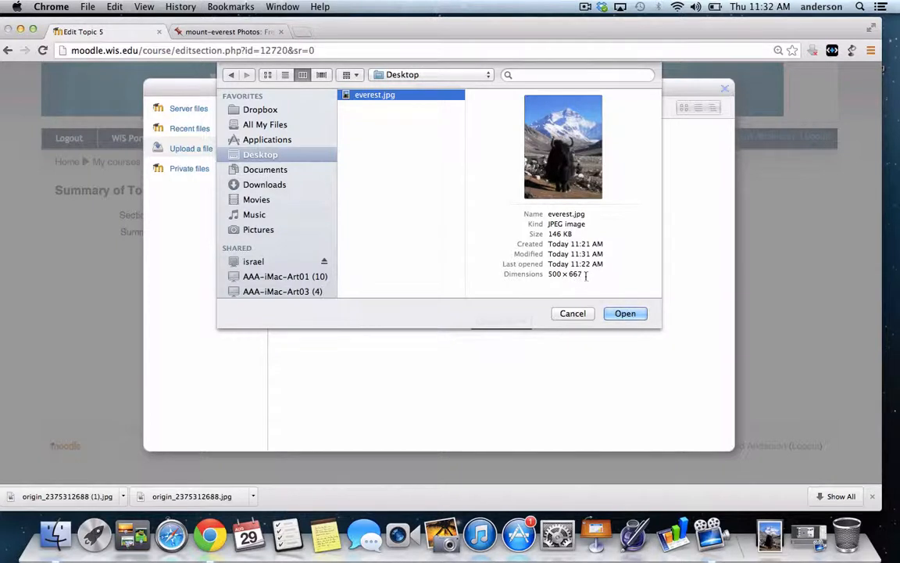
pyautogui.moveTo(625, 313)
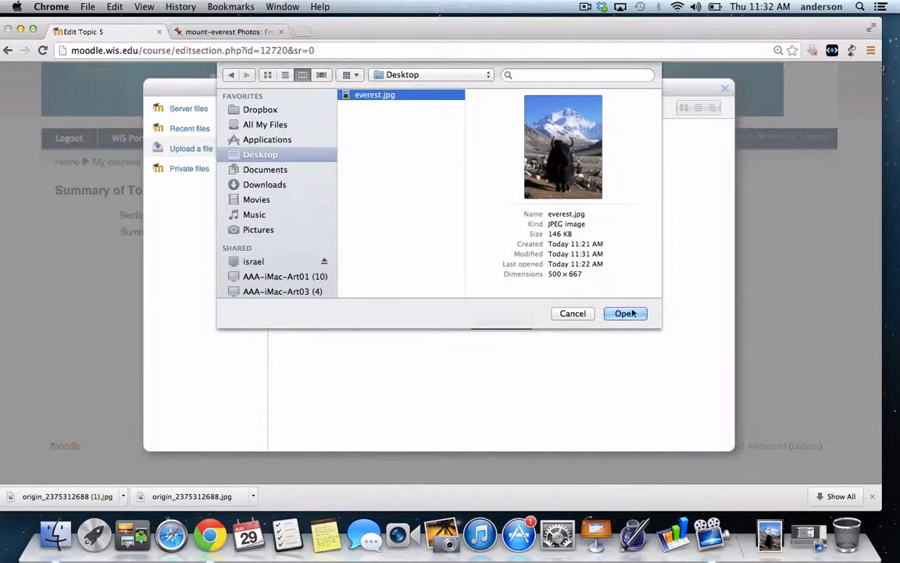
pyautogui.click(625, 314)
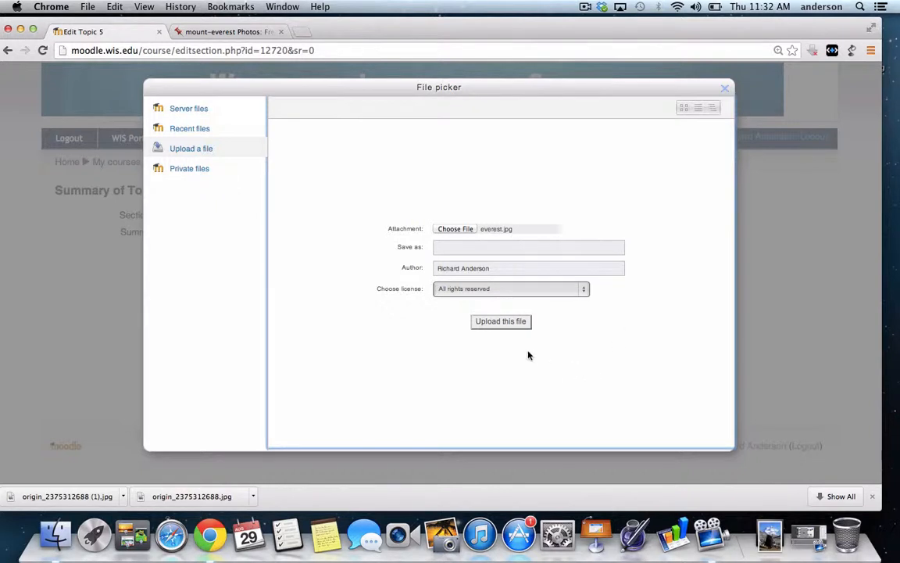
pyautogui.click(501, 321)
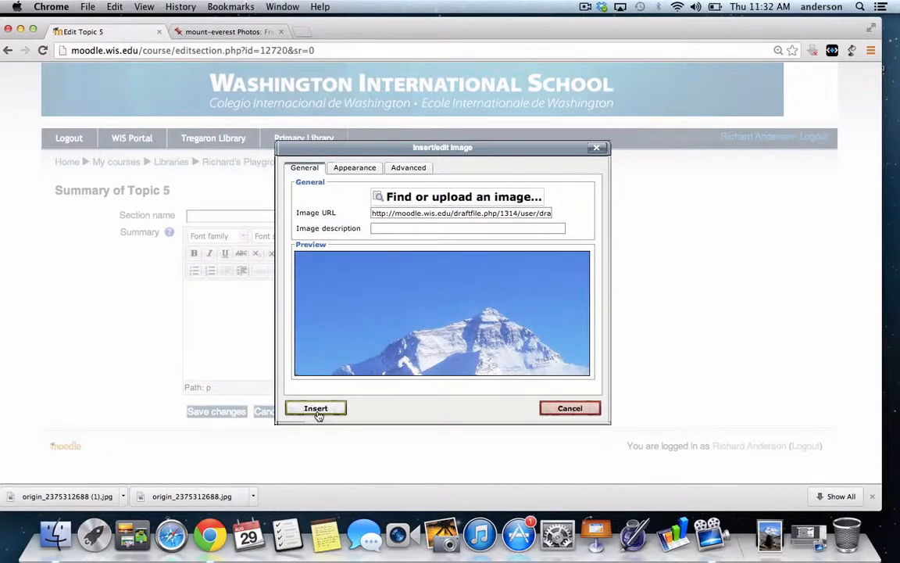
# Insert the Everest photo, dismissing the missing-description warning
pyautogui.click(315, 408)
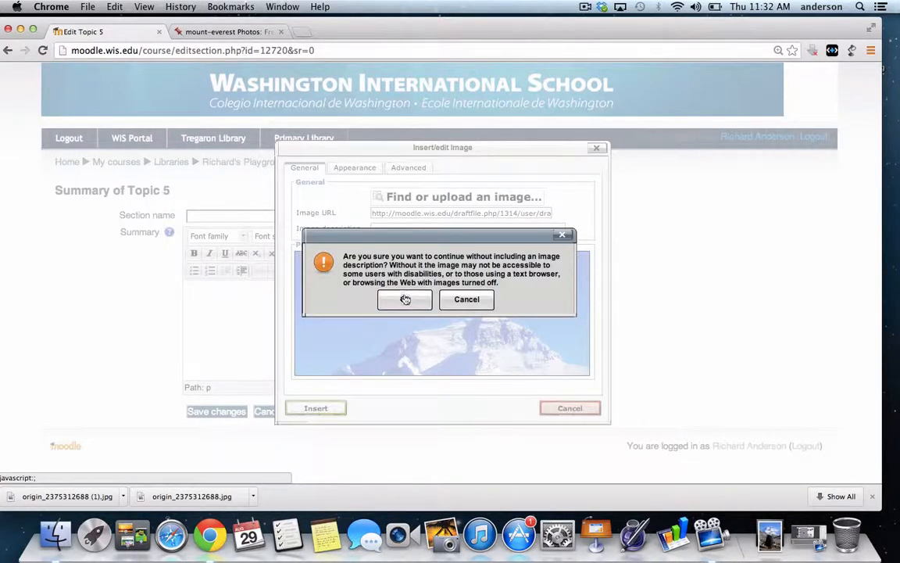
pyautogui.click(405, 299)
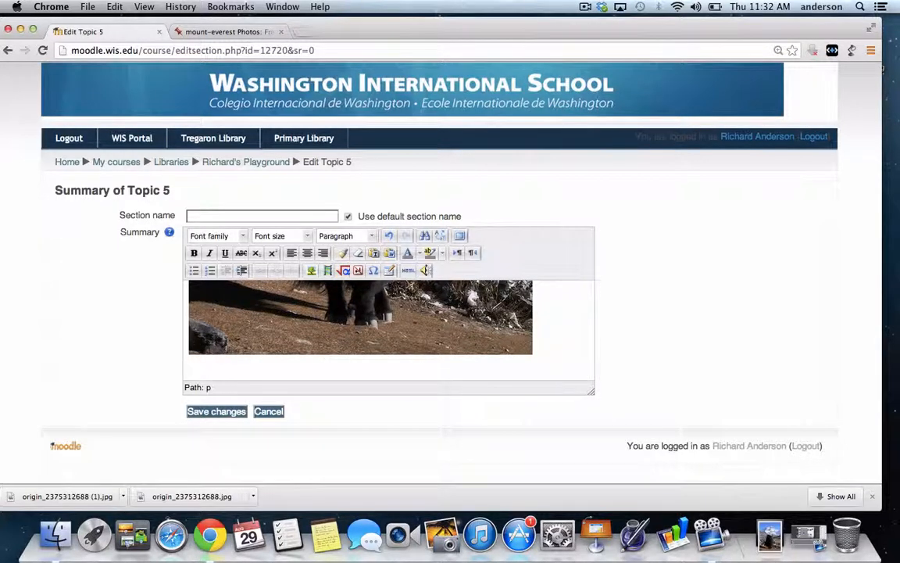
pyautogui.moveTo(375, 165)
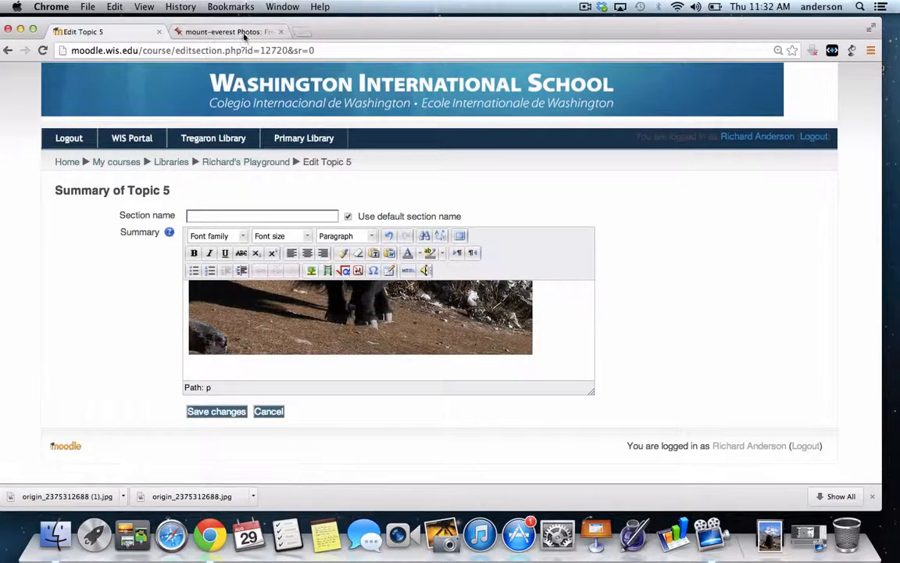
# Copy the yak photo's attribution HTML from Photo Pin and return to Edit Topic 5
pyautogui.click(227, 31)
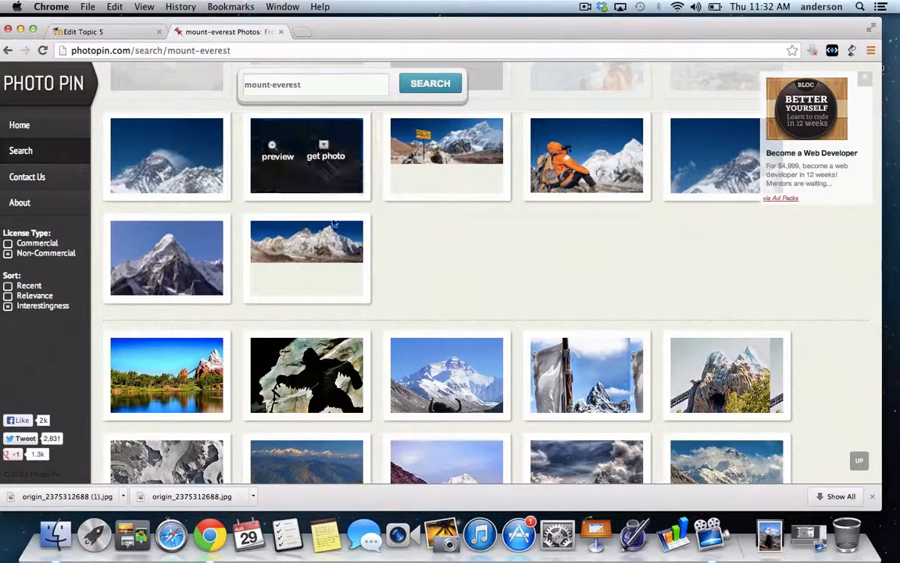
pyautogui.moveTo(446, 375)
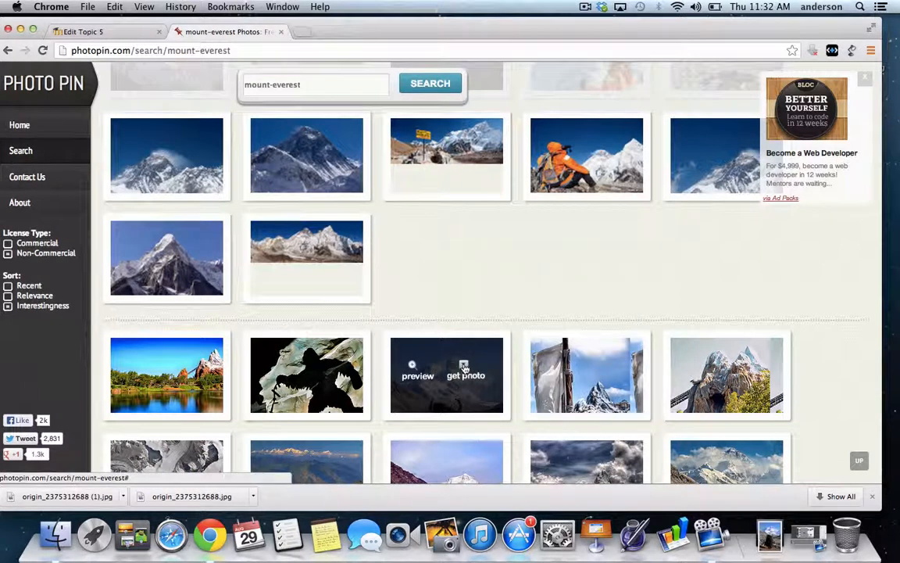
pyautogui.click(466, 375)
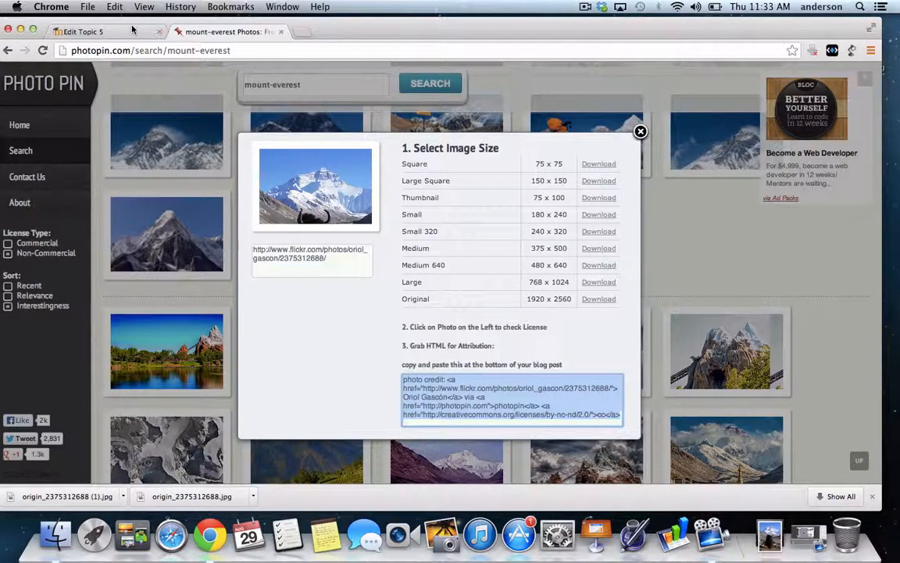
pyautogui.click(85, 31)
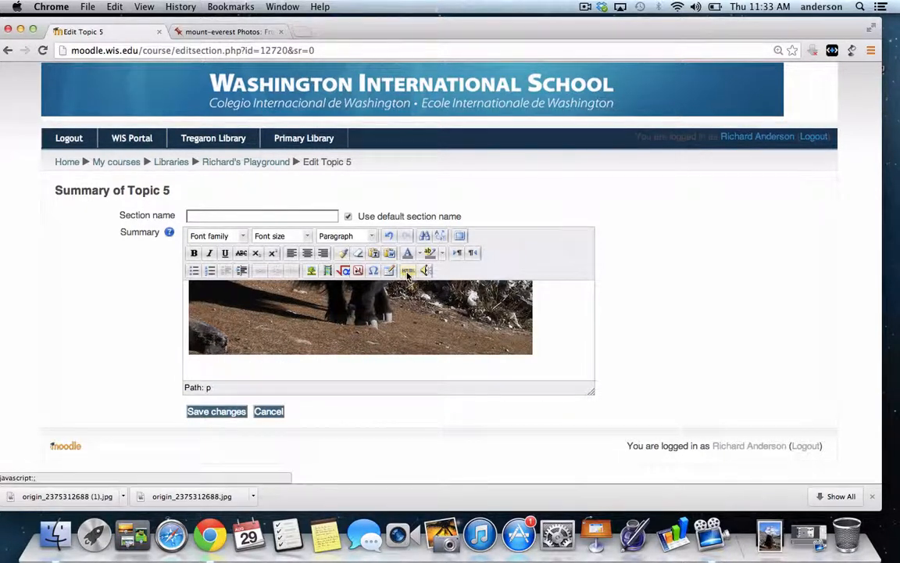
# Add the HTML 'photo credit: Oriol Gascón' Flickr link below the image and save Topic 5
pyautogui.click(407, 271)
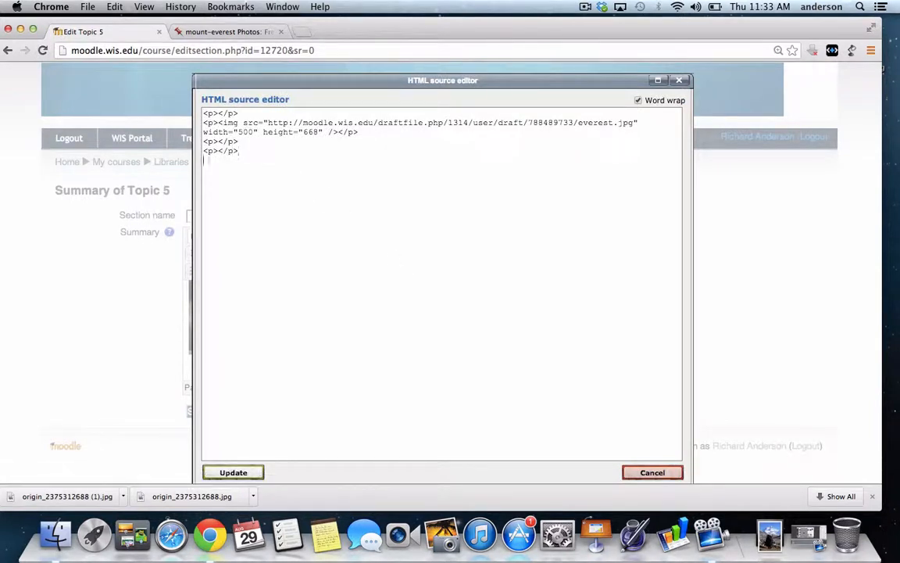
pyautogui.write('photo credit: <a href="http://www.flickr.com/photos/oriol_gascon/2375312688/">Oriol Gascón</a> via <a href="http://photopin.com">photopin</a> <a href="http://creativecommons.org/licenses/by-nc-nd/2.0/">cc</a>')
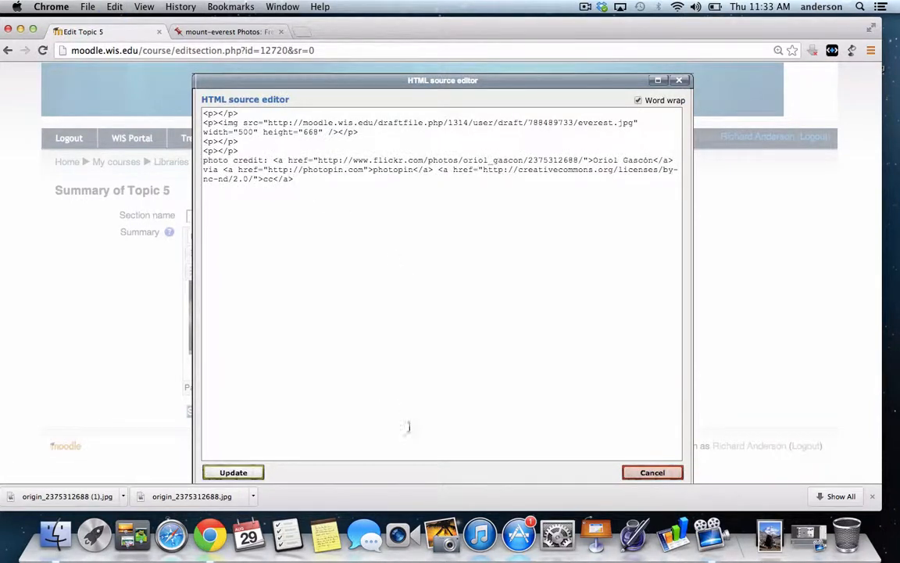
pyautogui.click(232, 471)
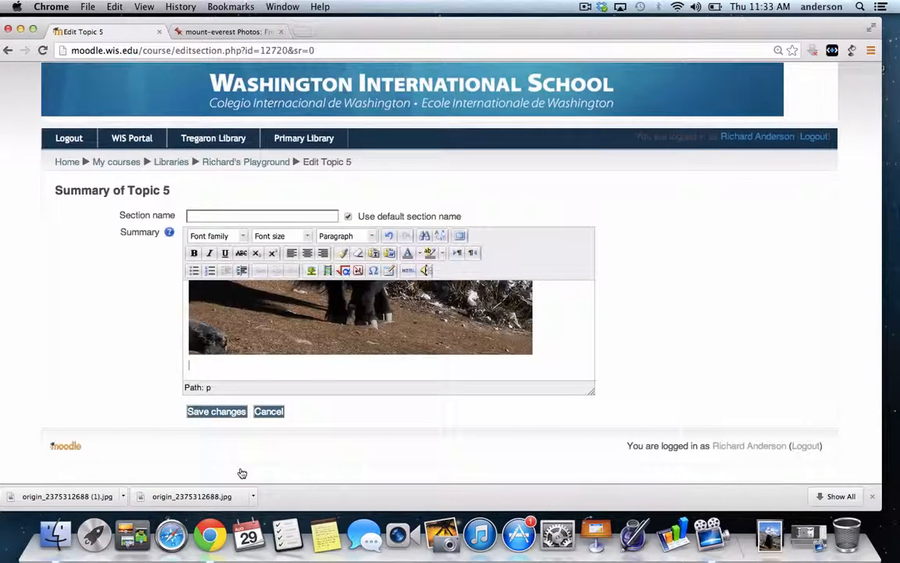
pyautogui.click(216, 411)
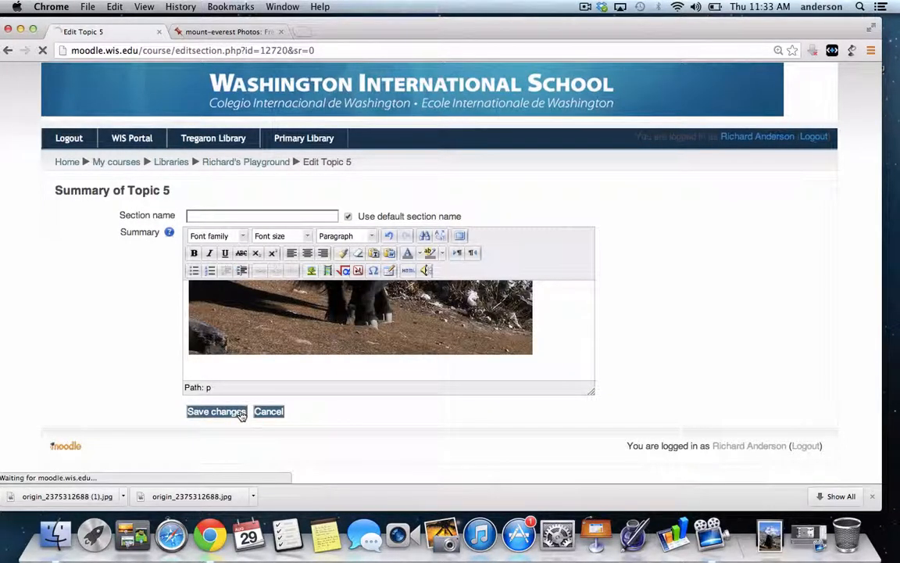
pyautogui.click(216, 411)
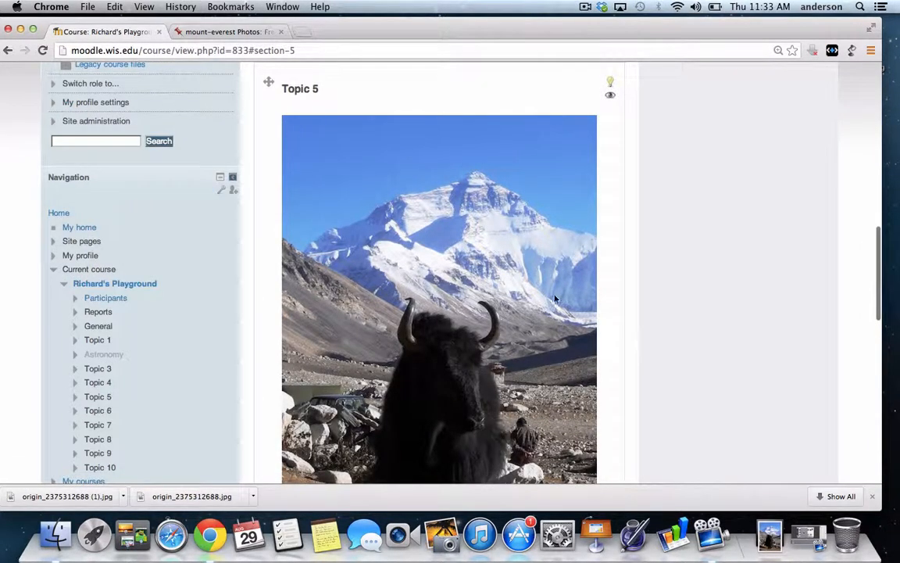
# Scroll to Topic 5 to check the Everest photo and its linked credit
pyautogui.scroll(-3)
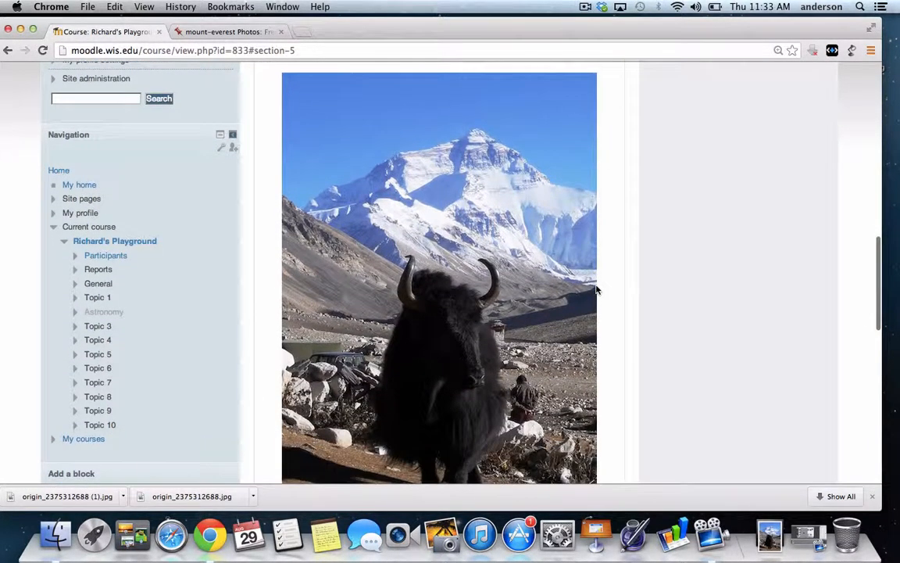
pyautogui.scroll(-3)
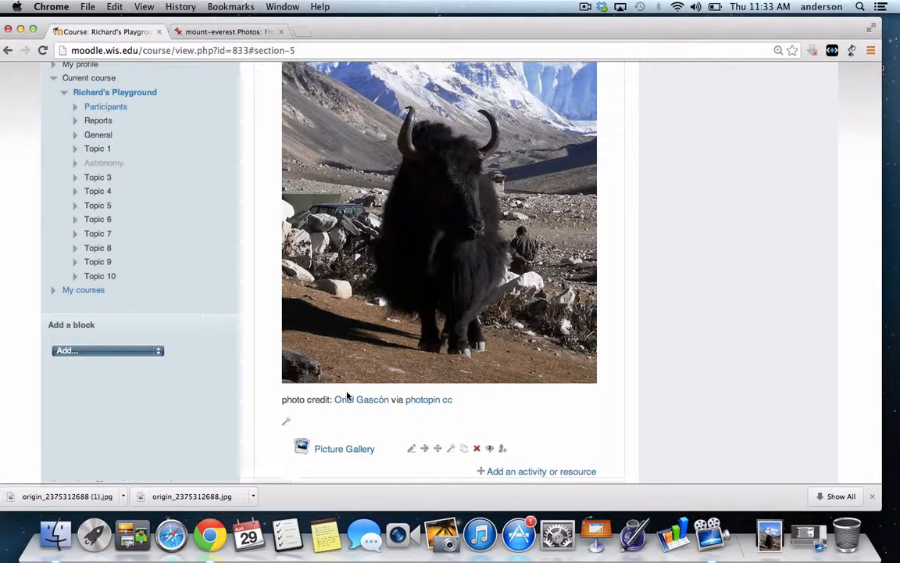
pyautogui.moveTo(414, 414)
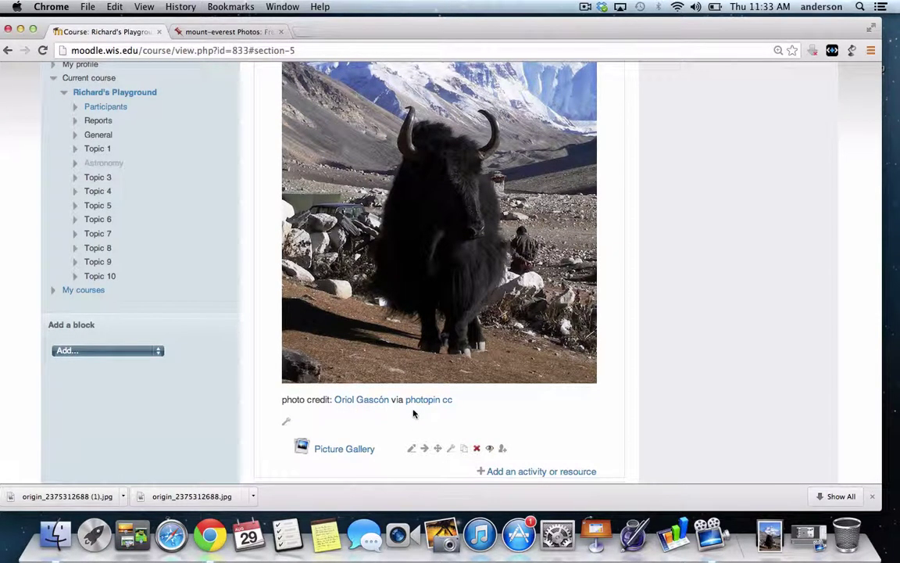
pyautogui.moveTo(423, 407)
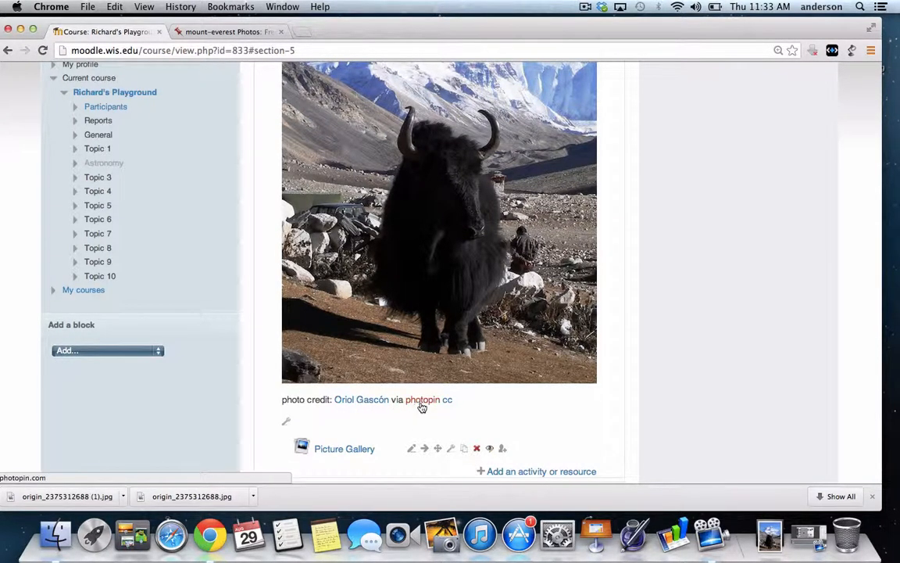